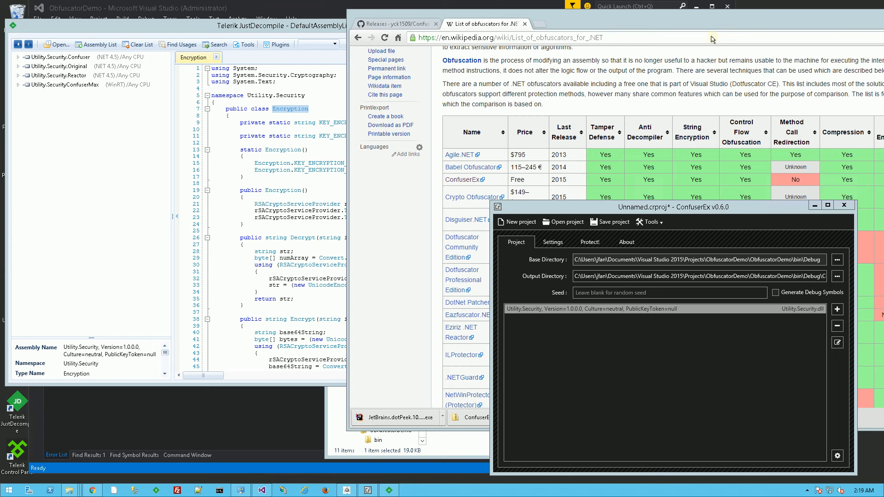
mouse_move(402, 264)
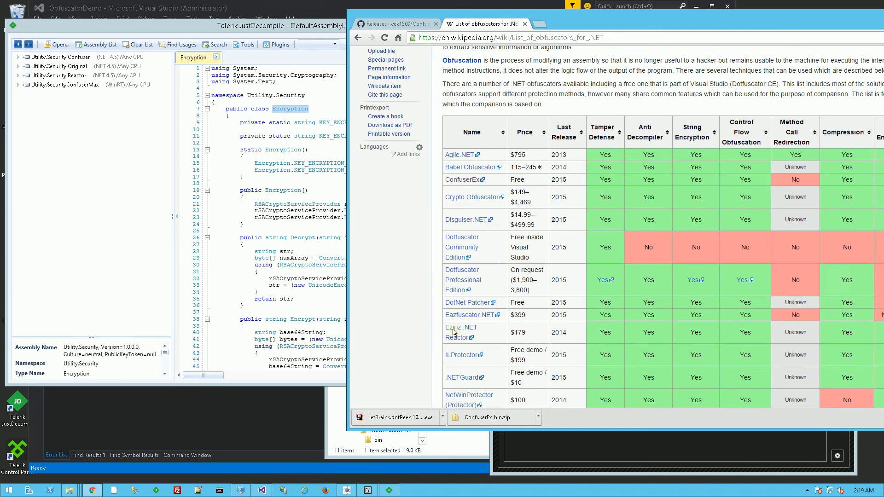
mouse_move(432, 186)
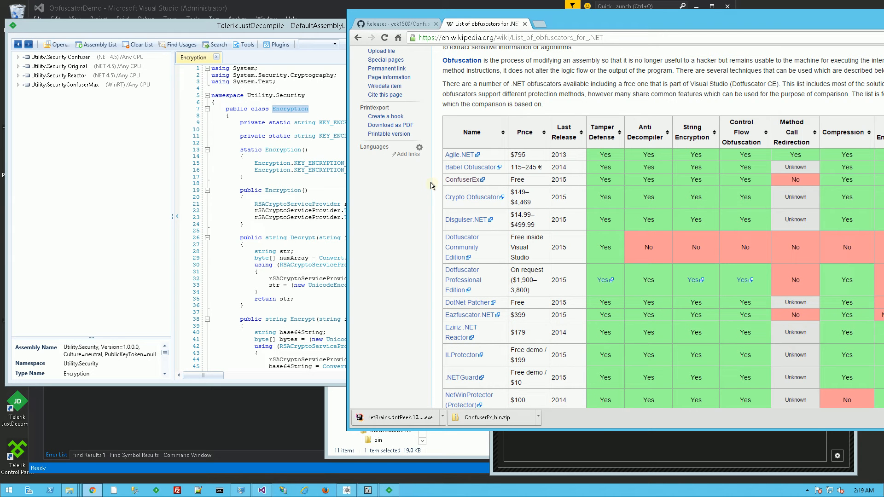
mouse_move(462, 180)
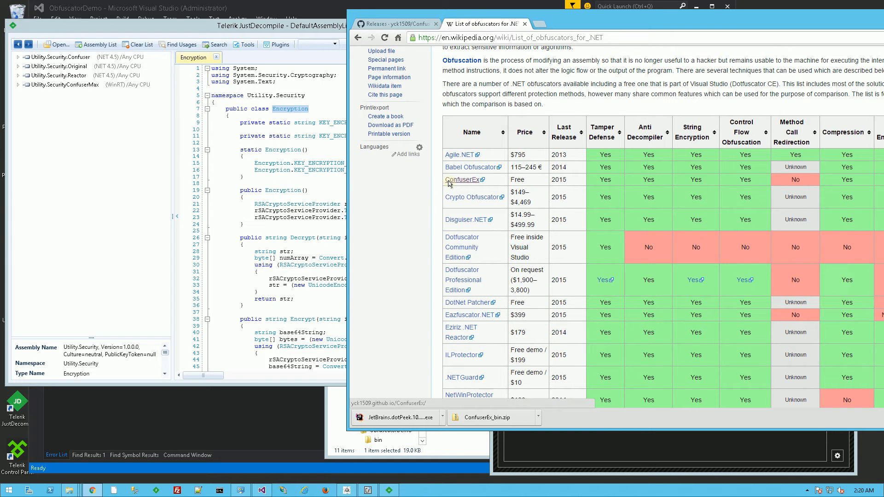
mouse_move(458, 182)
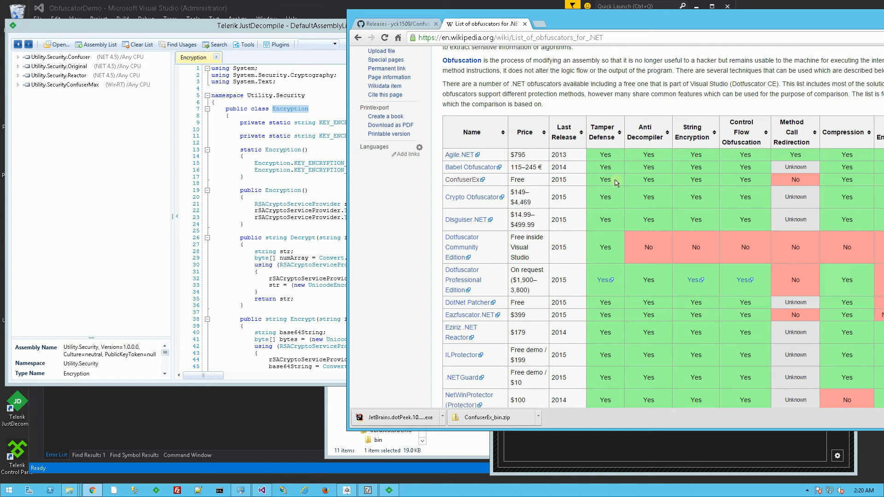
Step: Maximize Chrome so every column of the .NET obfuscator comparison table is visible
left_click(395, 23)
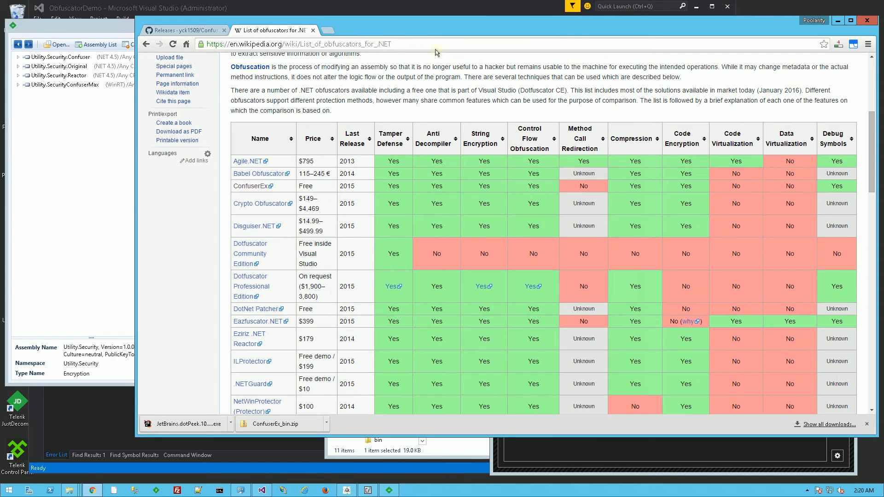
mouse_move(546, 379)
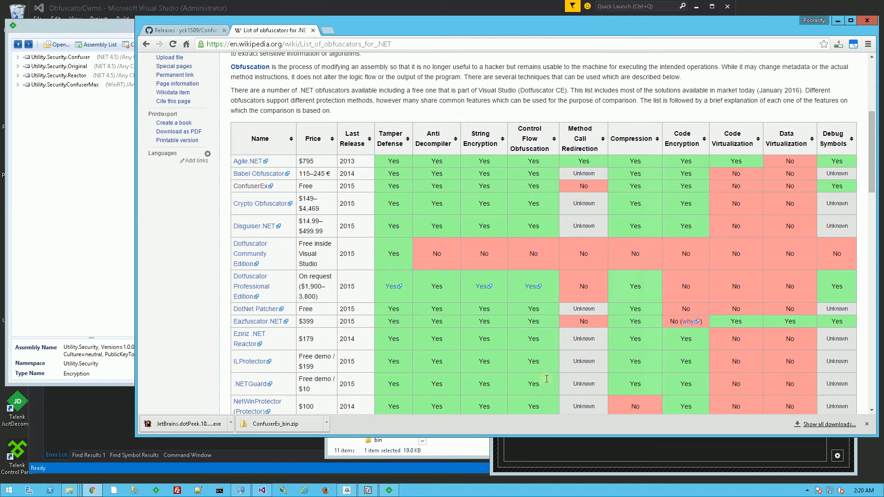
mouse_move(99, 420)
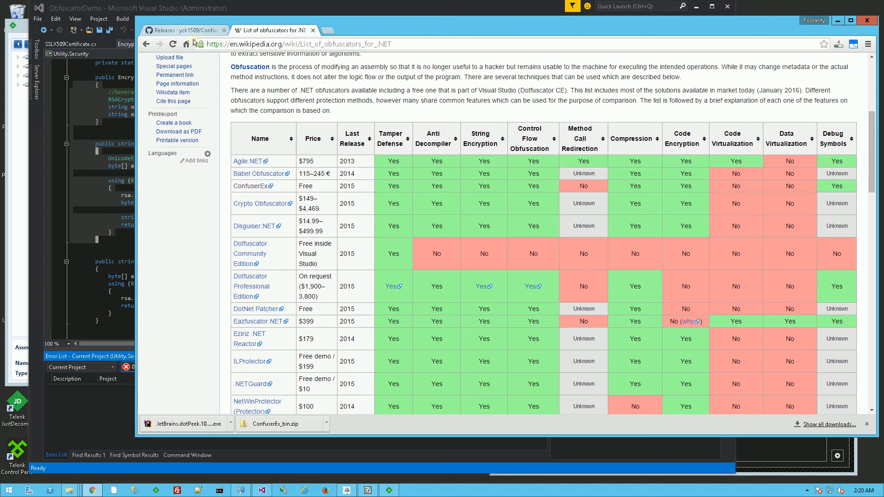
Step: Scroll through Encryption.cs, then open the ObfuscatorDemo bin\Debug folder listing Utility.Security.dll
left_click(183, 30)
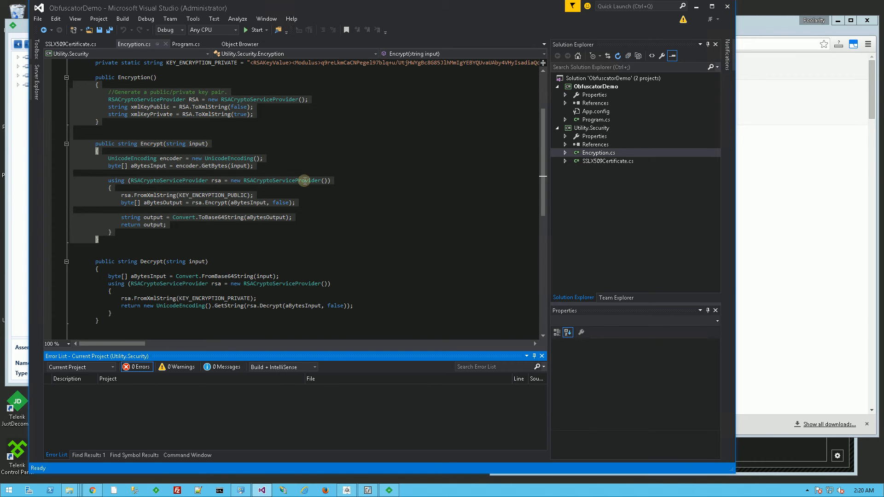
scroll("up", 3)
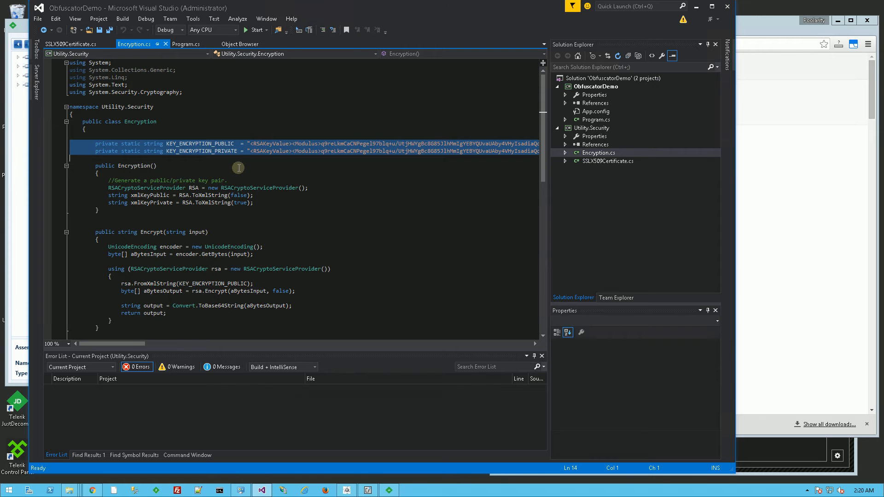
scroll("down", 3)
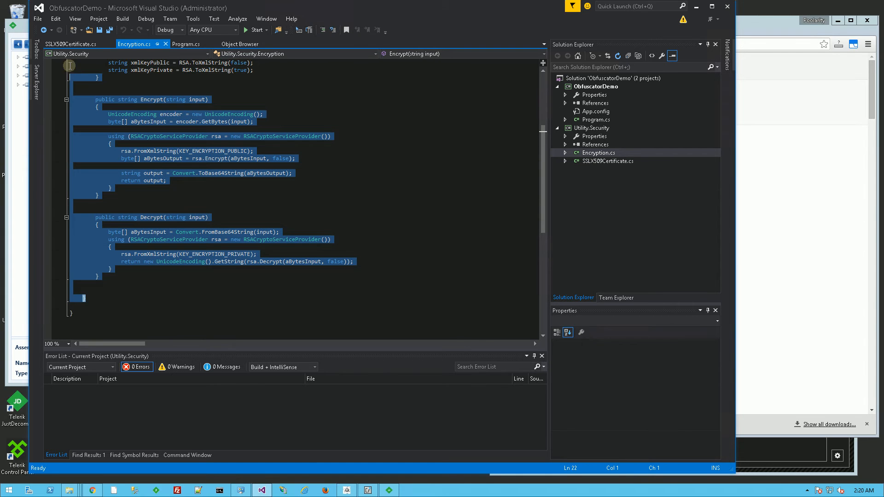
scroll("up", 3)
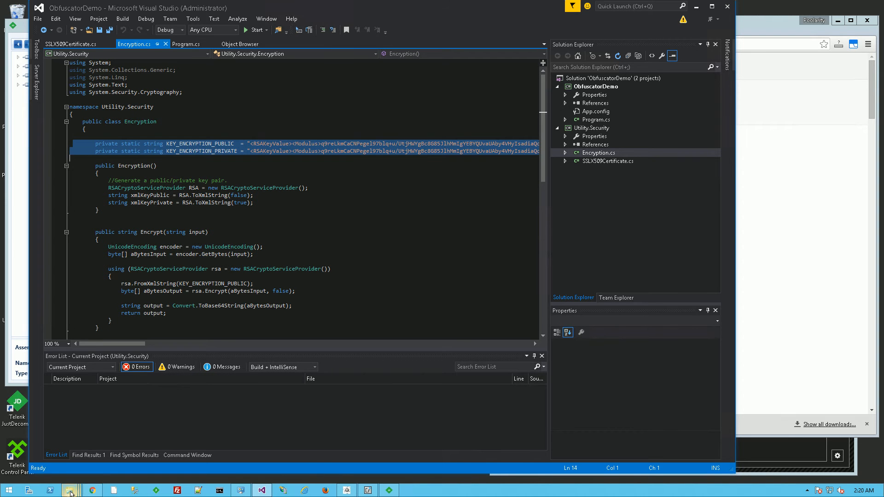
left_click(70, 490)
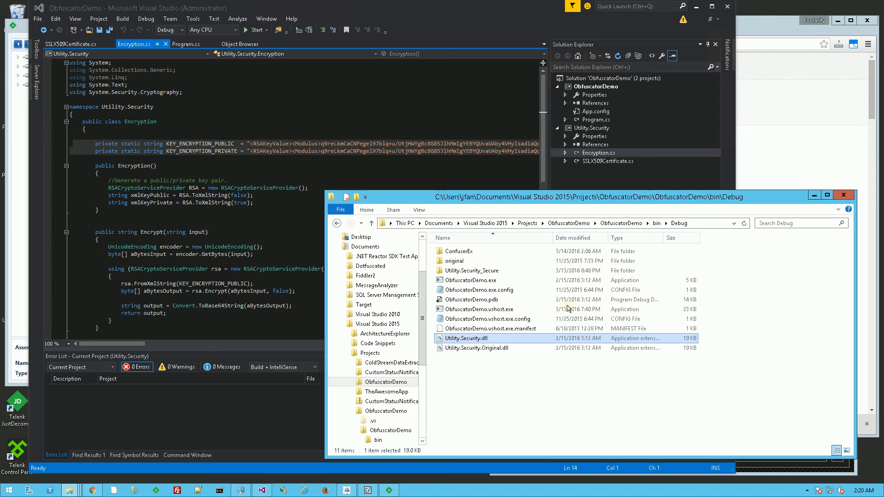
mouse_move(512, 342)
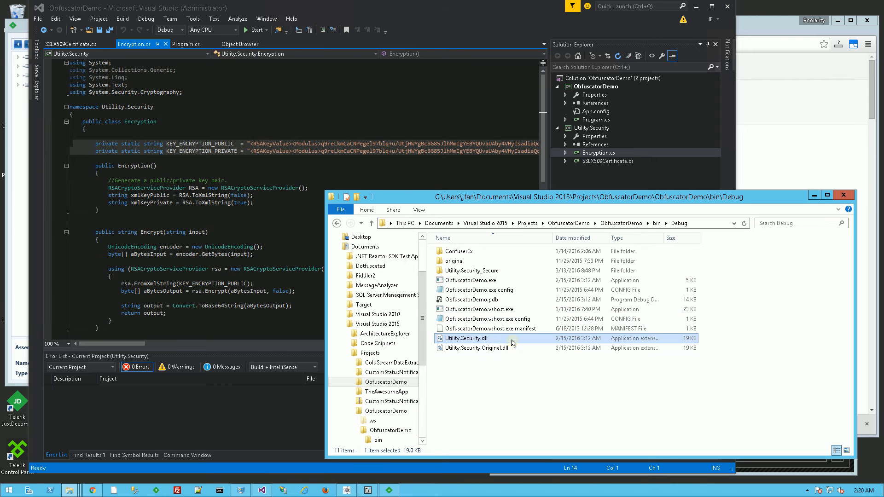
mouse_move(498, 352)
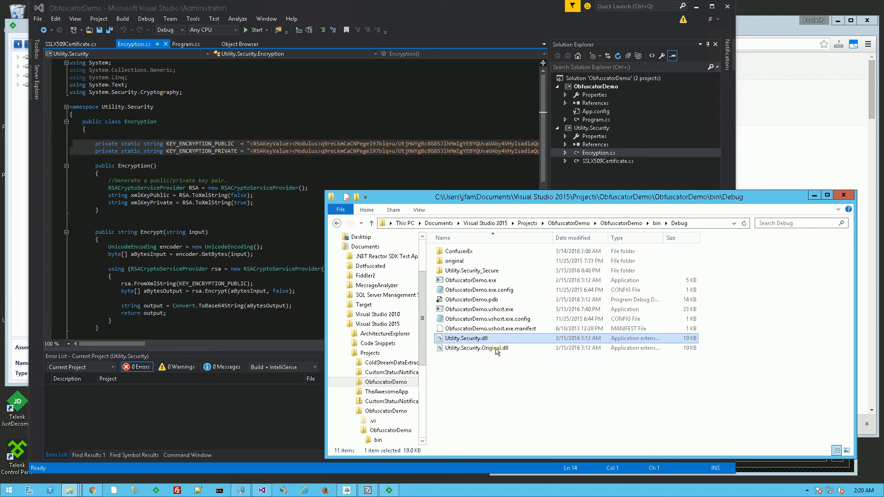
Step: Expand Utility.Security.Original > Utility.Security.dll > Utility.Security and decompile the Encryption class
left_click(477, 348)
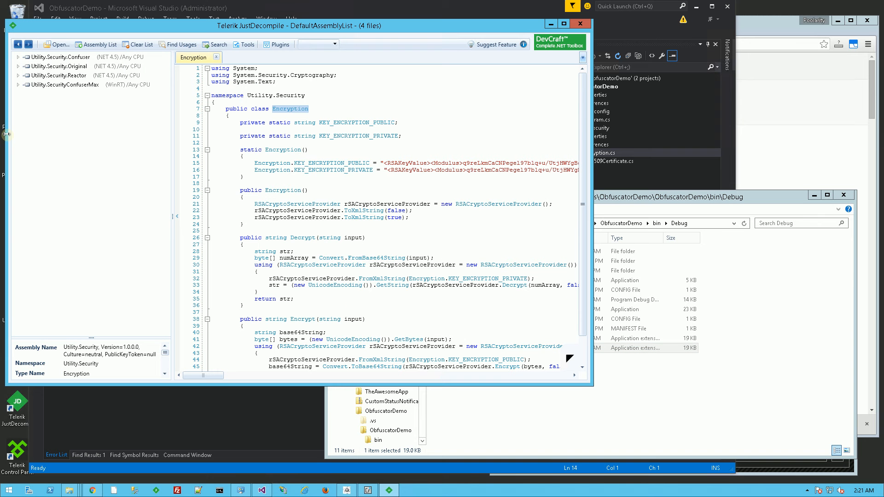
mouse_move(57, 101)
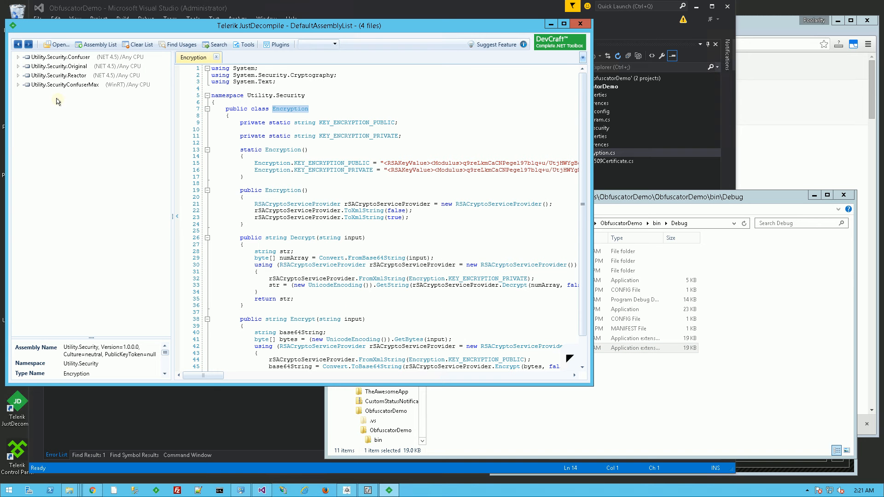
left_click(58, 65)
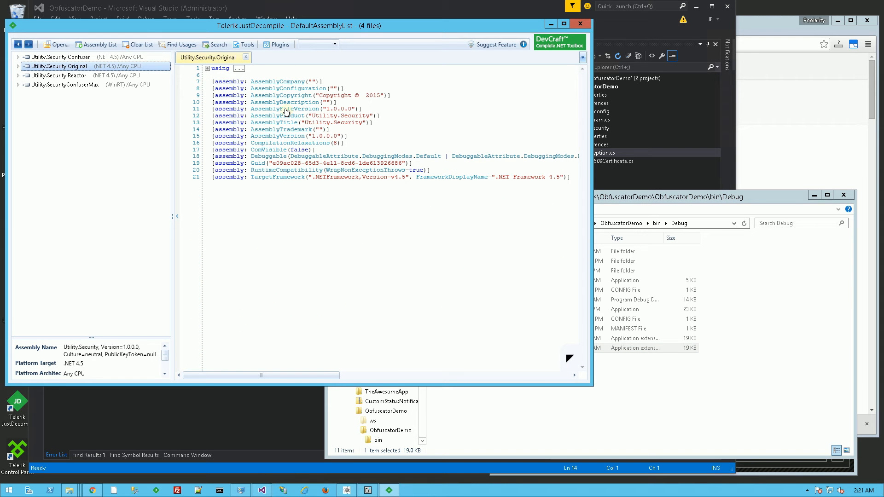
left_click(17, 66)
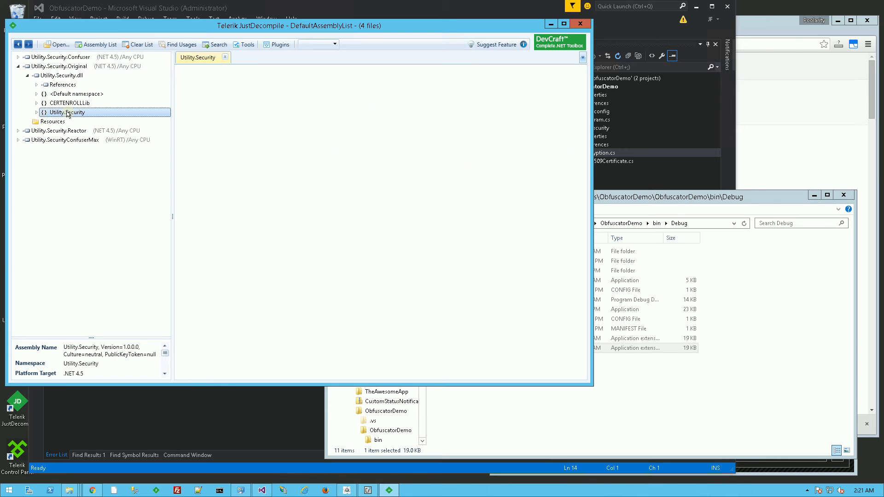
left_click(35, 113)
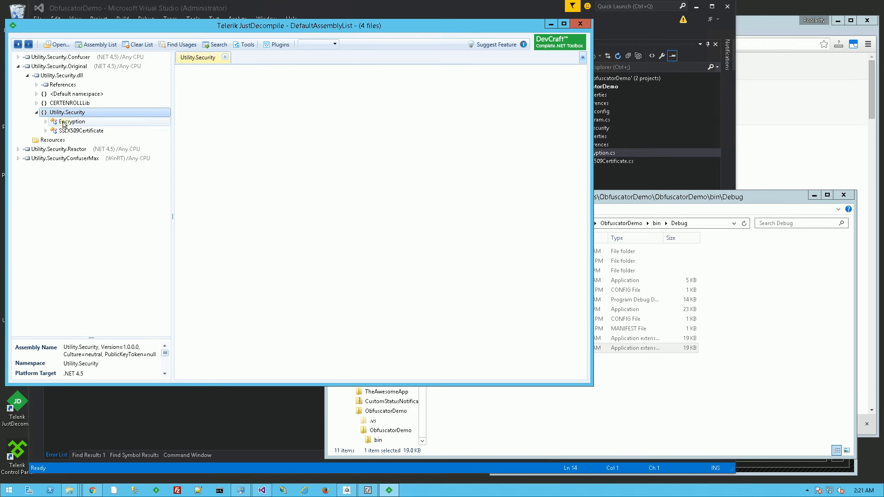
double_click(72, 121)
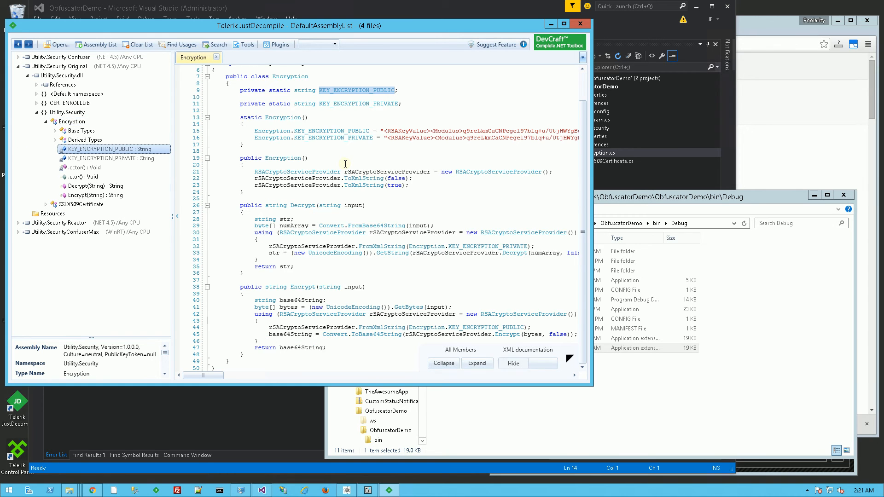
scroll("up", 3)
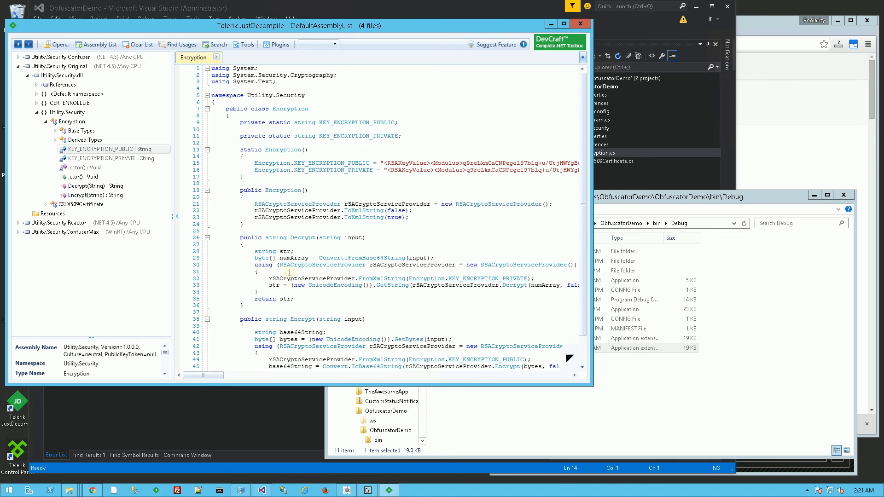
scroll("down", 3)
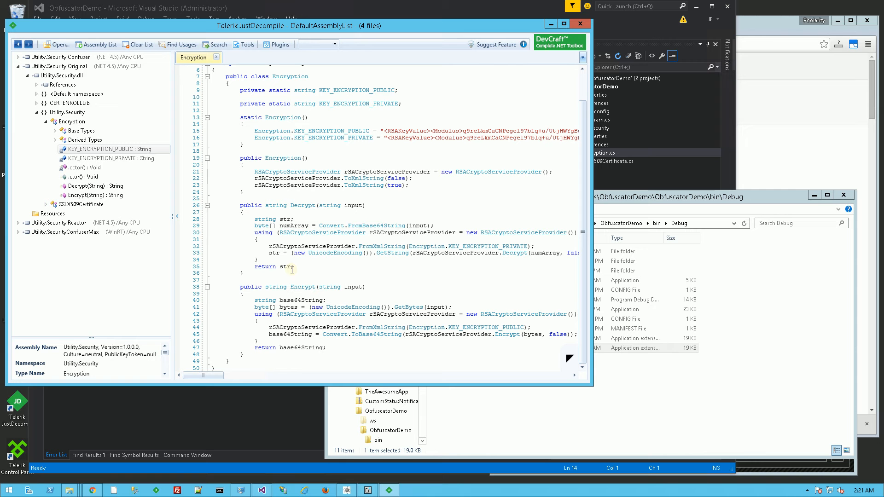
mouse_move(292, 250)
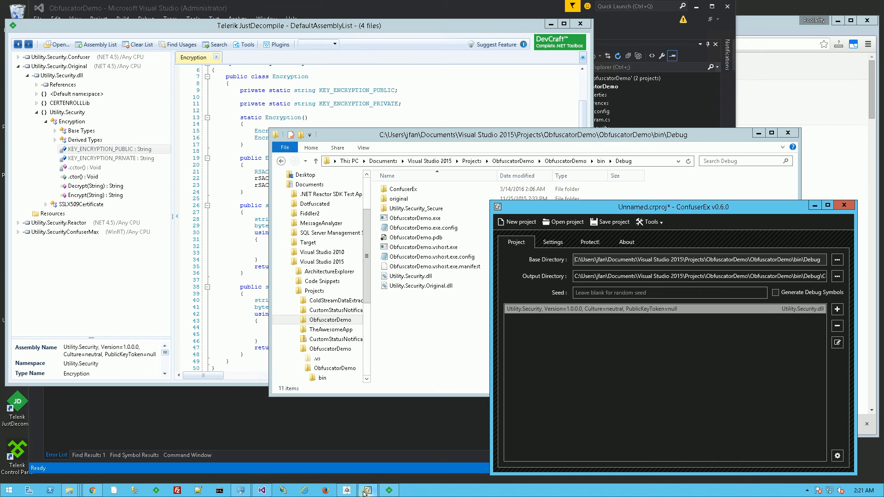
mouse_move(588, 340)
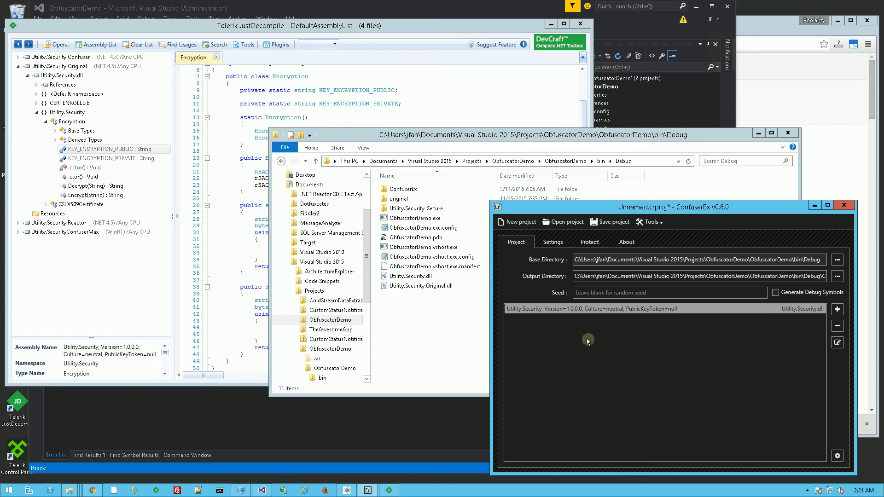
mouse_move(635, 302)
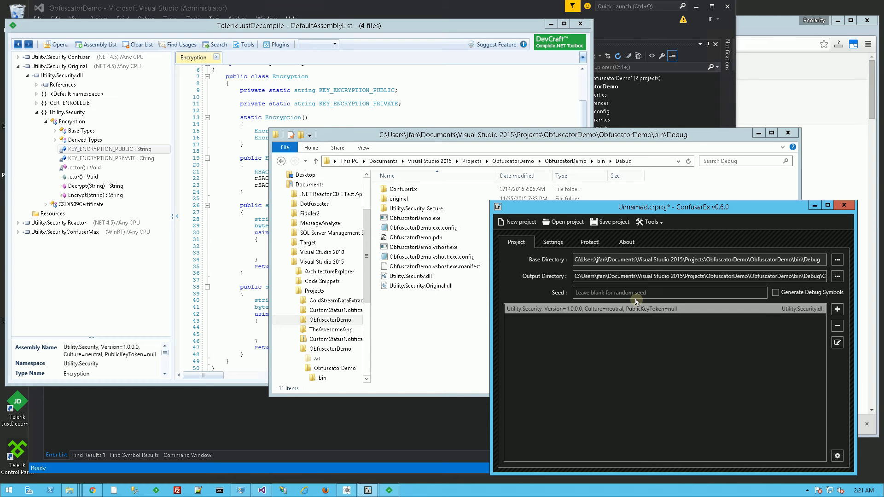
mouse_move(693, 256)
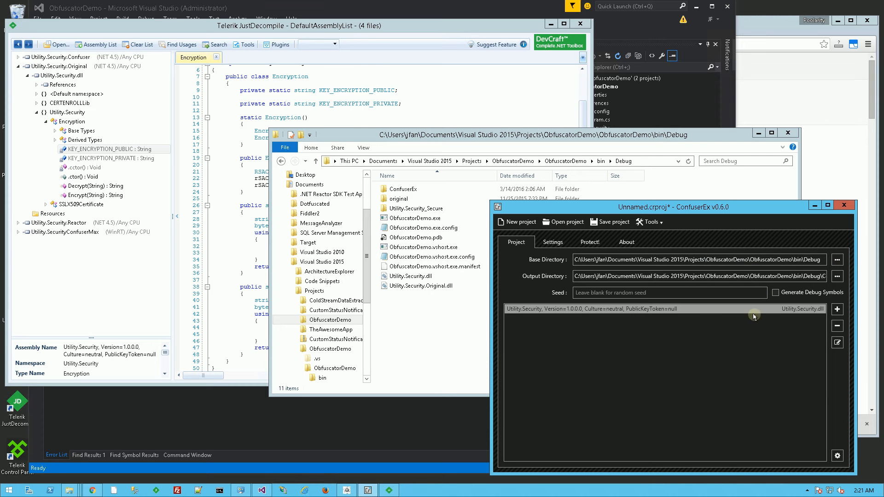
mouse_move(779, 320)
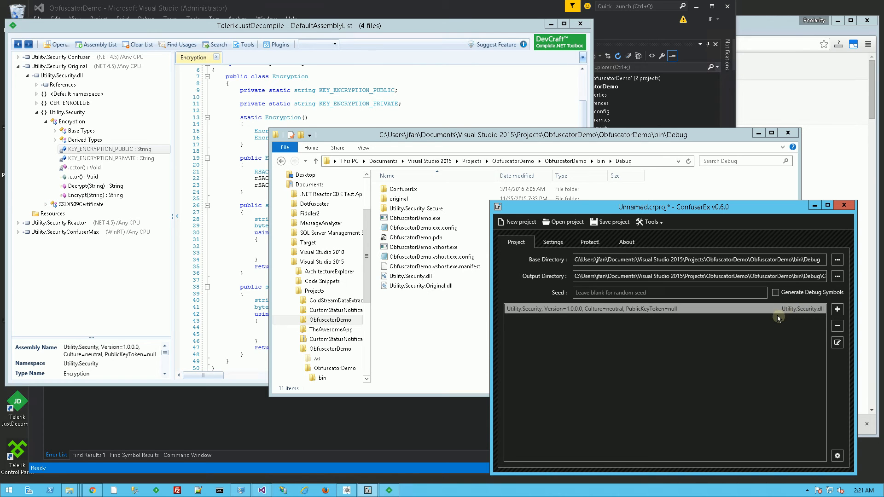
mouse_move(812, 311)
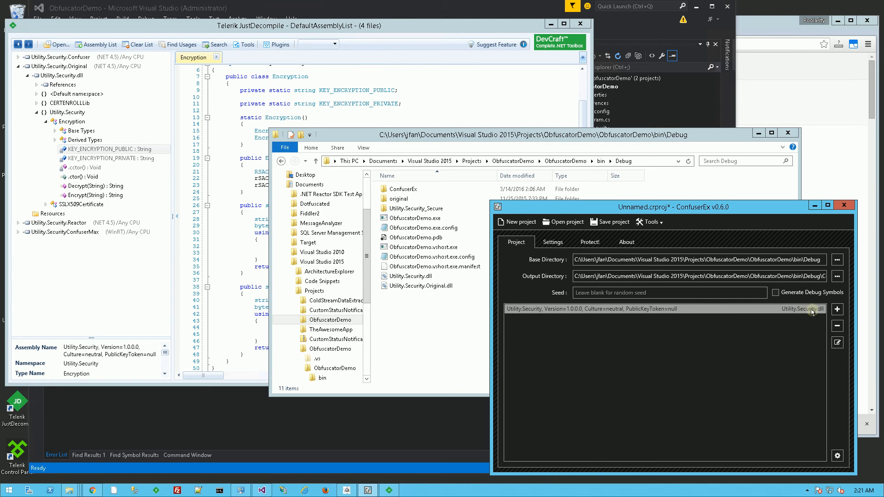
Step: Replace the Utility.Security.dll module's existing rule with a new 'true' rule
left_click(553, 241)
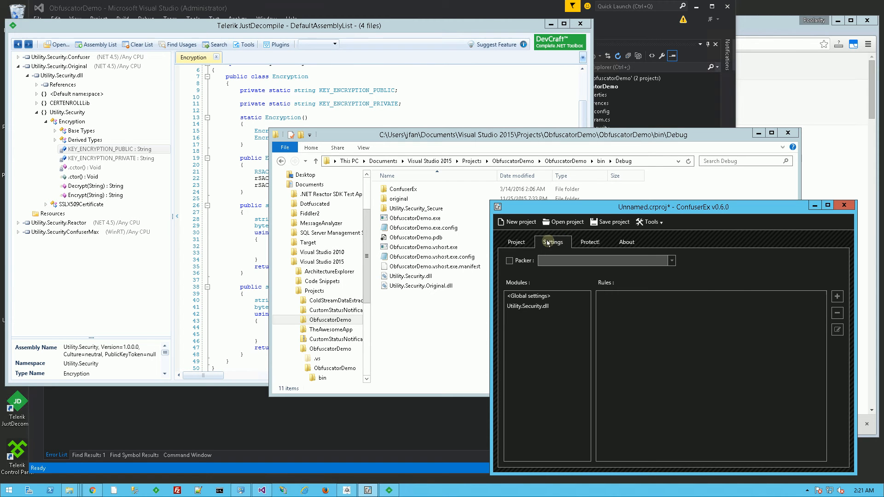
left_click(528, 306)
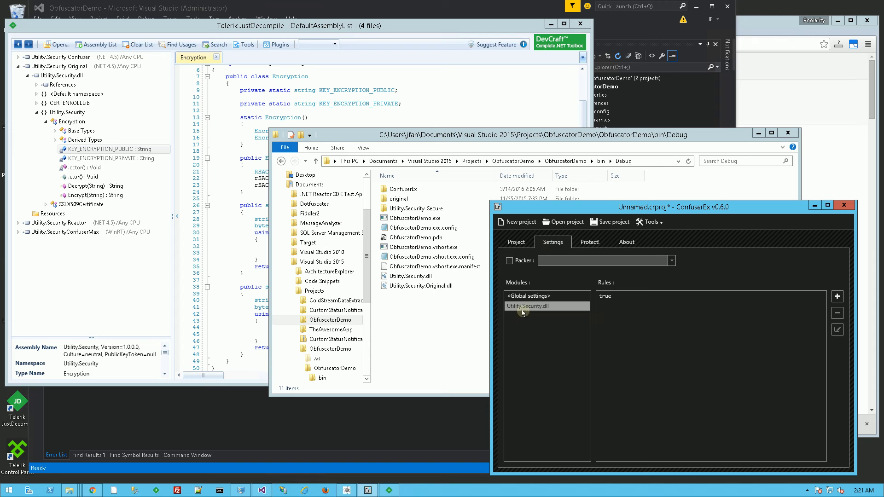
mouse_move(581, 309)
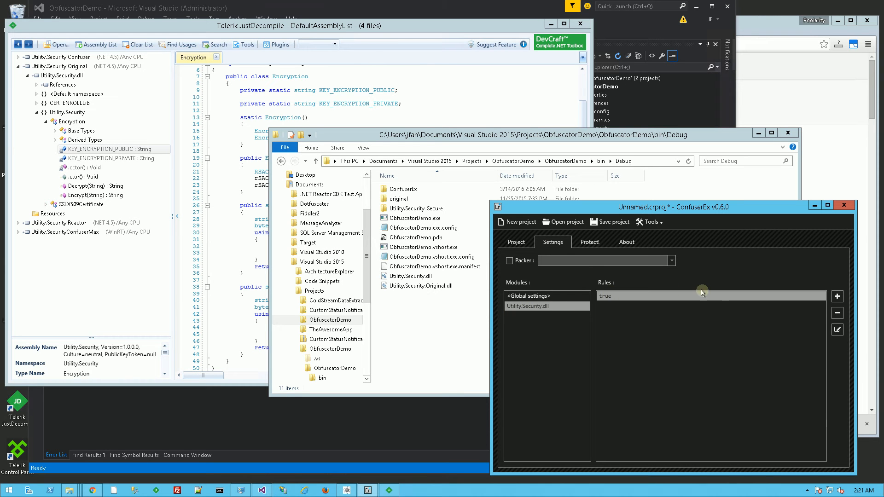
left_click(837, 313)
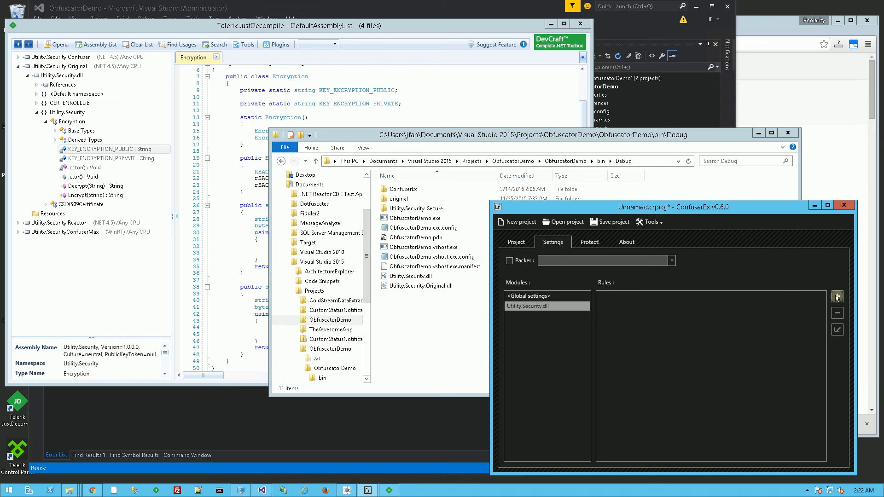
left_click(837, 297)
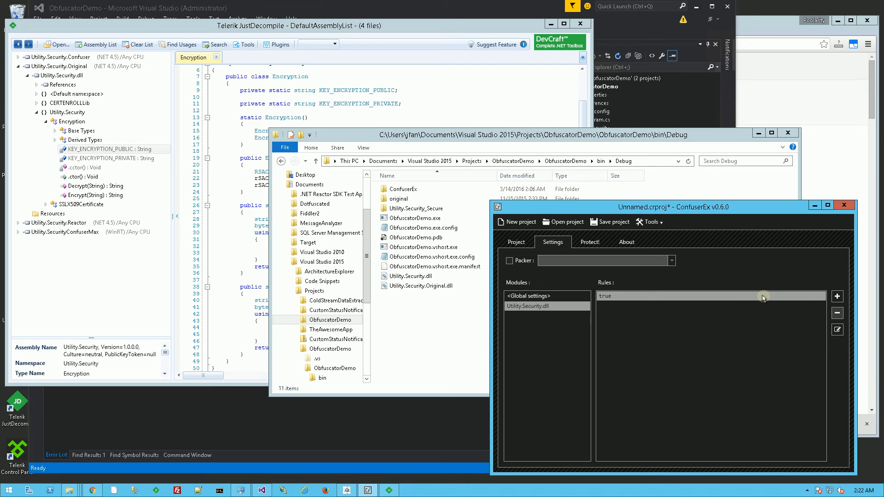
mouse_move(836, 346)
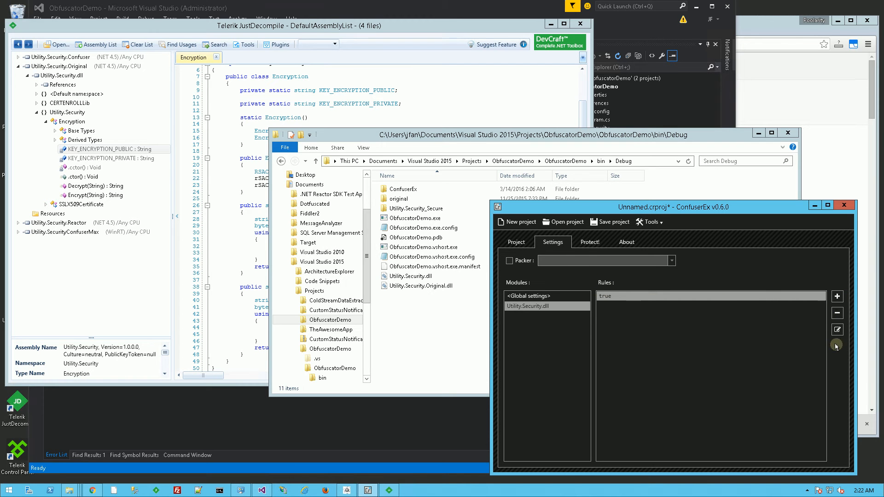
Step: Set the true rule to the Maximum preset, add anti ildasm protection, and confirm
left_click(837, 329)
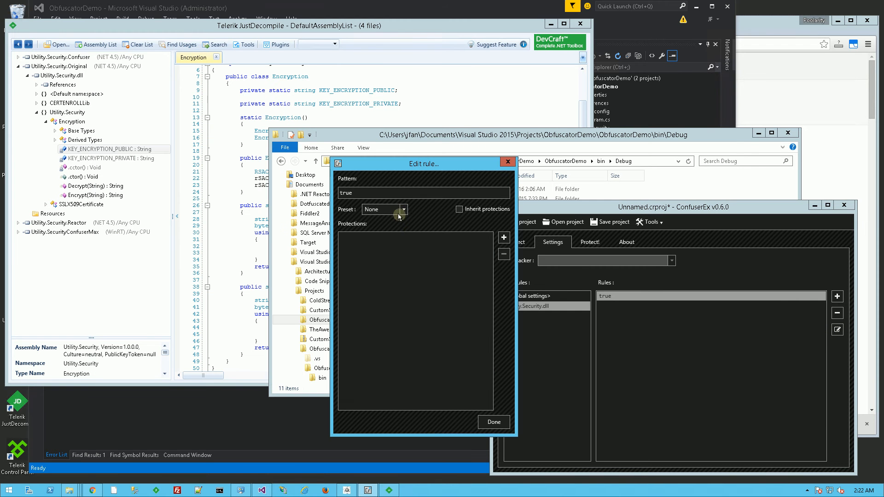
left_click(403, 209)
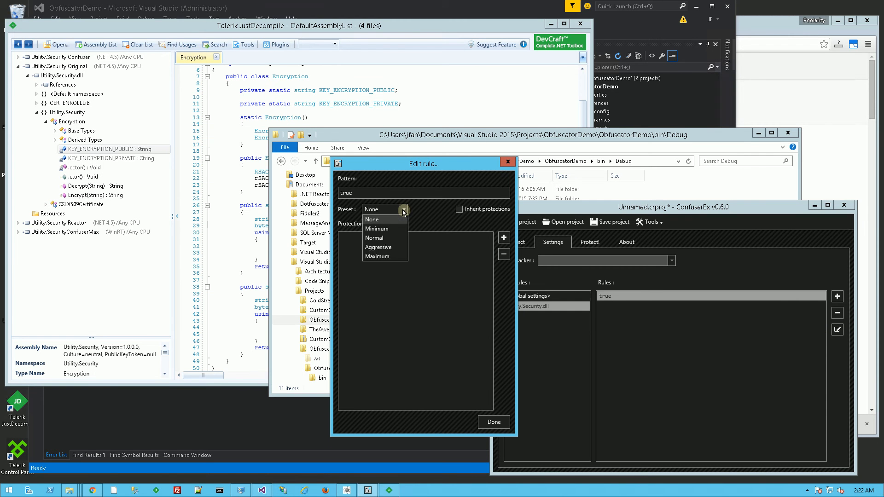
mouse_move(377, 257)
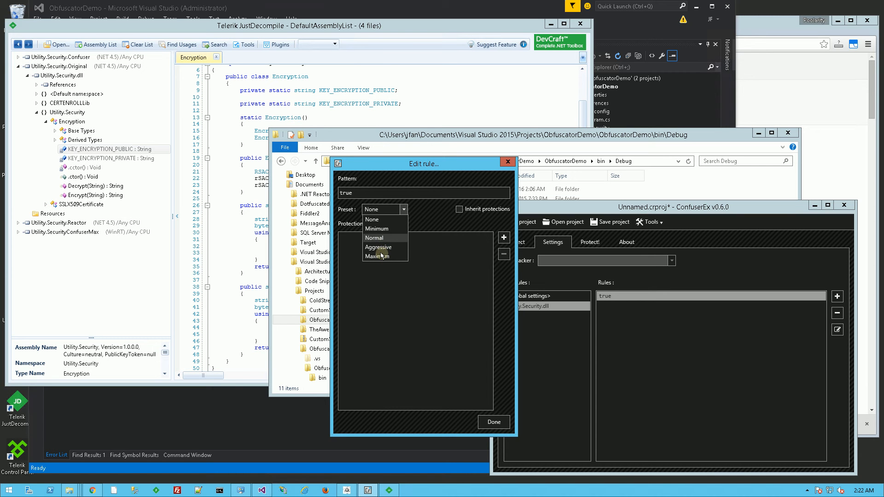
left_click(383, 257)
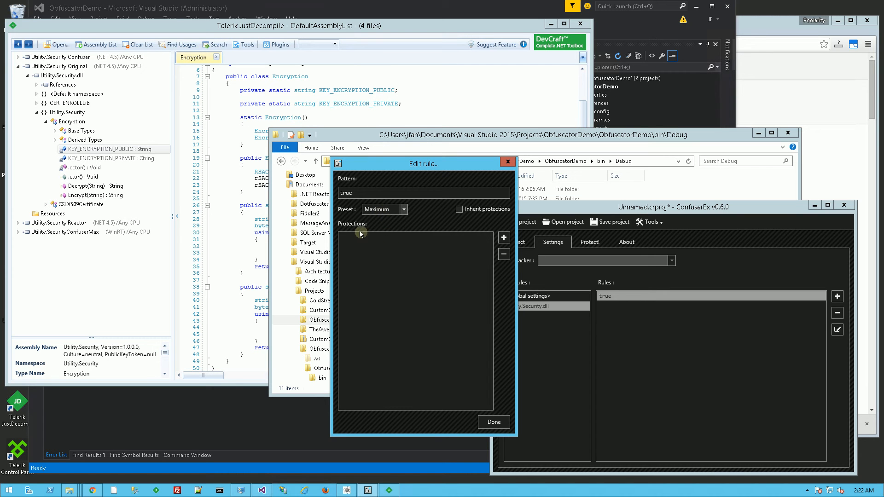
left_click(503, 237)
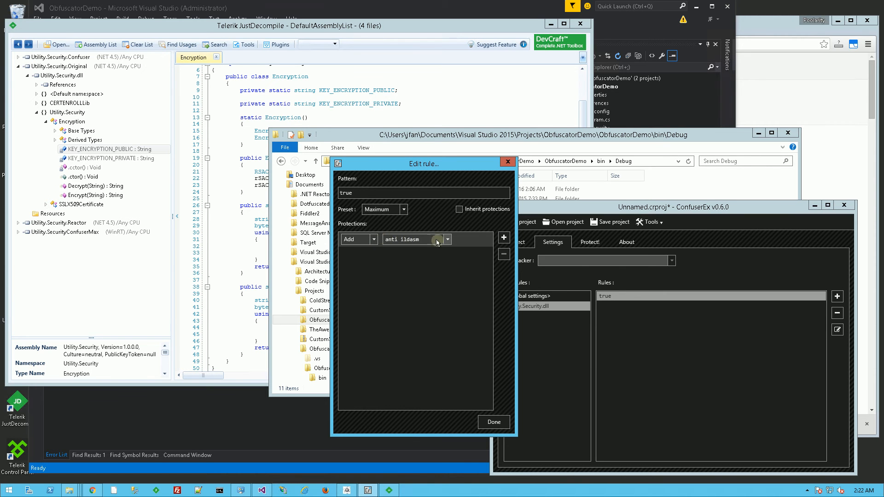
left_click(448, 239)
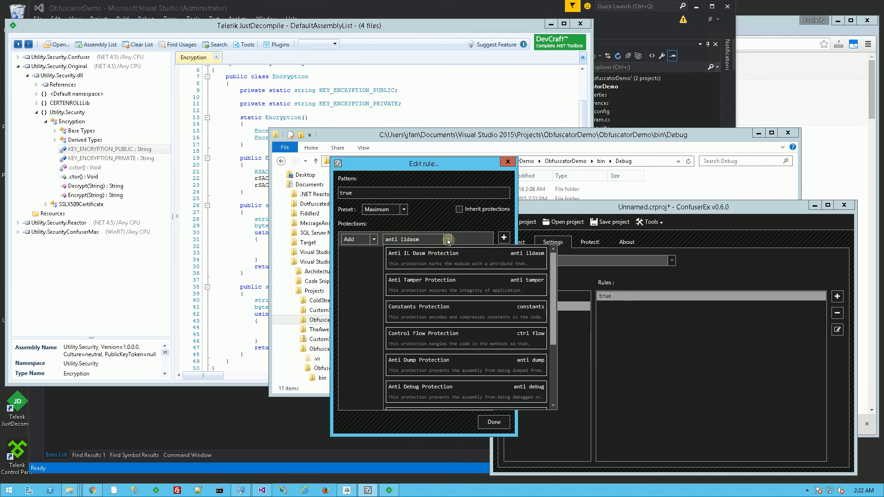
mouse_move(365, 339)
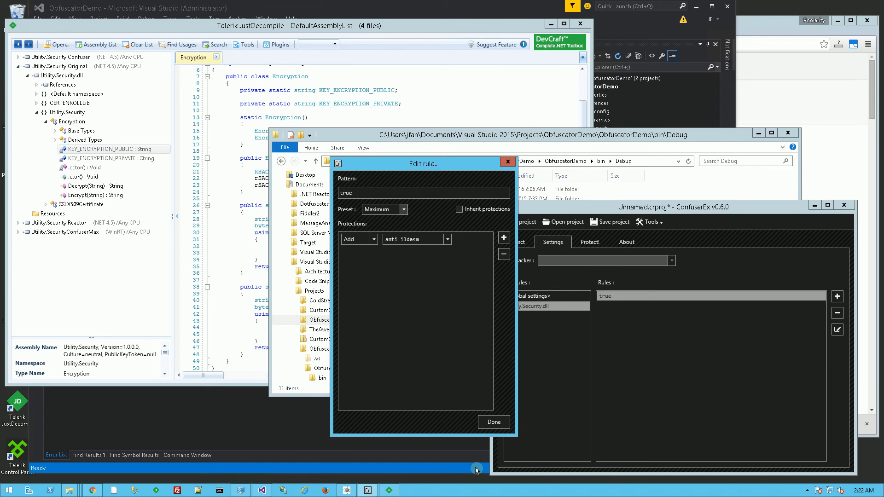
left_click(404, 209)
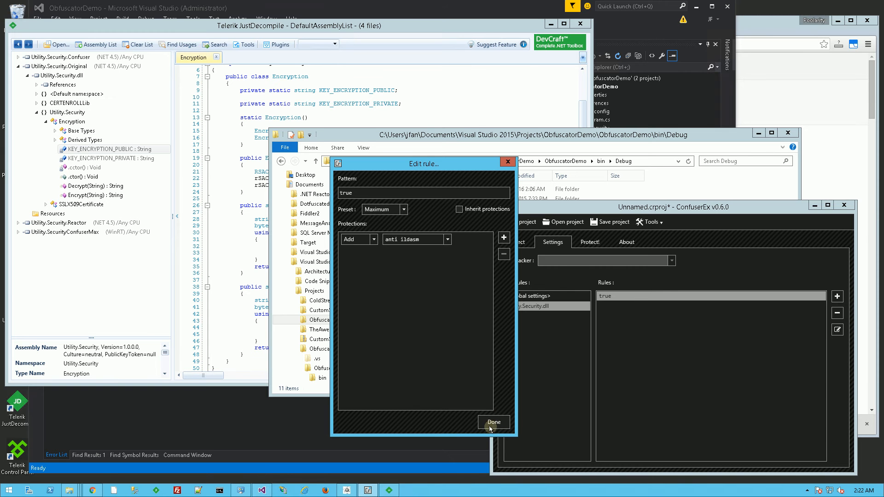
left_click(493, 422)
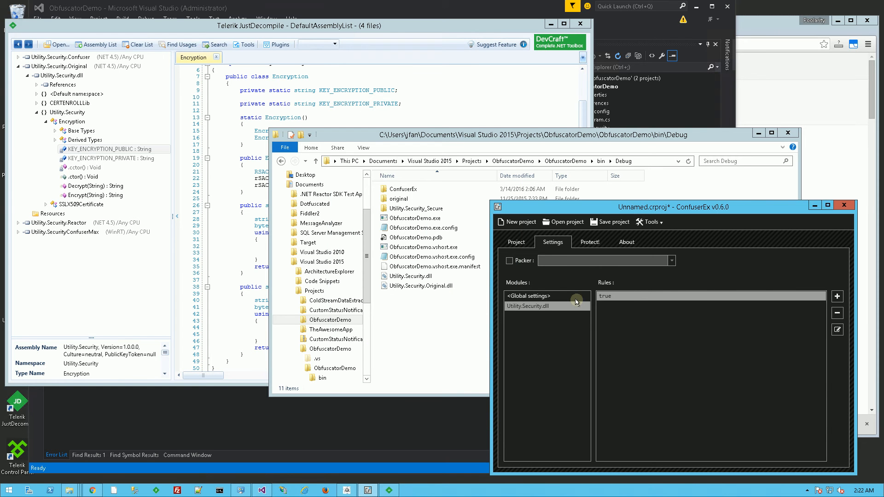
Step: Run Protect! on the project, writing the obfuscated DLL into bin\Debug\ConfuserEx
left_click(528, 306)
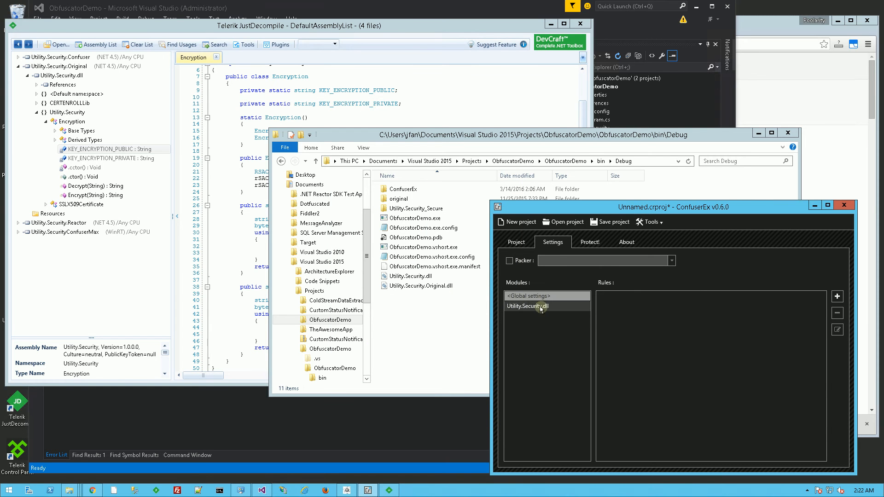
left_click(589, 242)
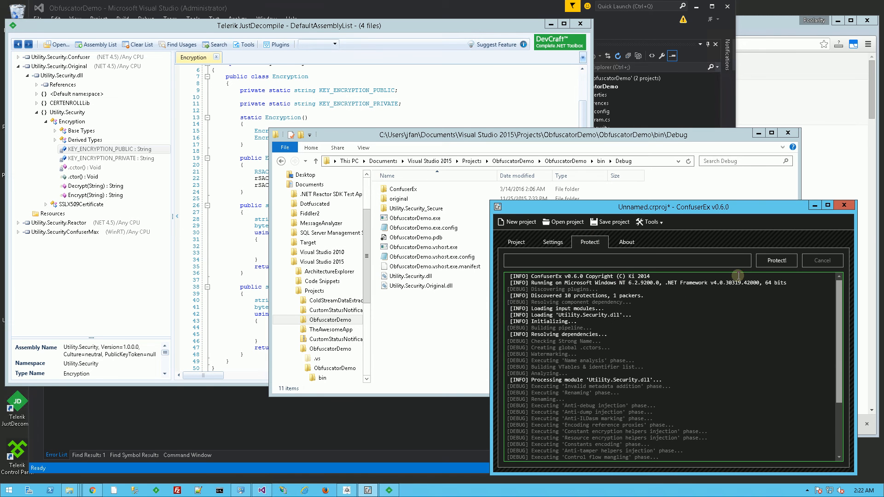
mouse_move(776, 260)
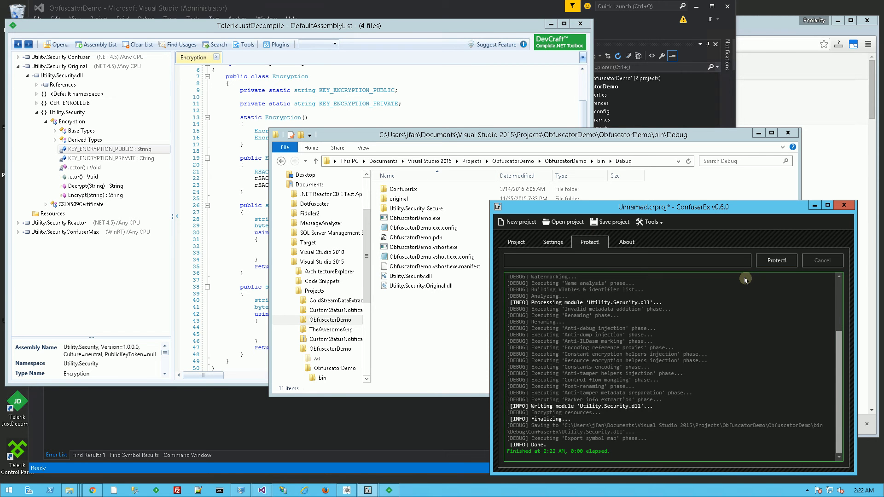
left_click(515, 242)
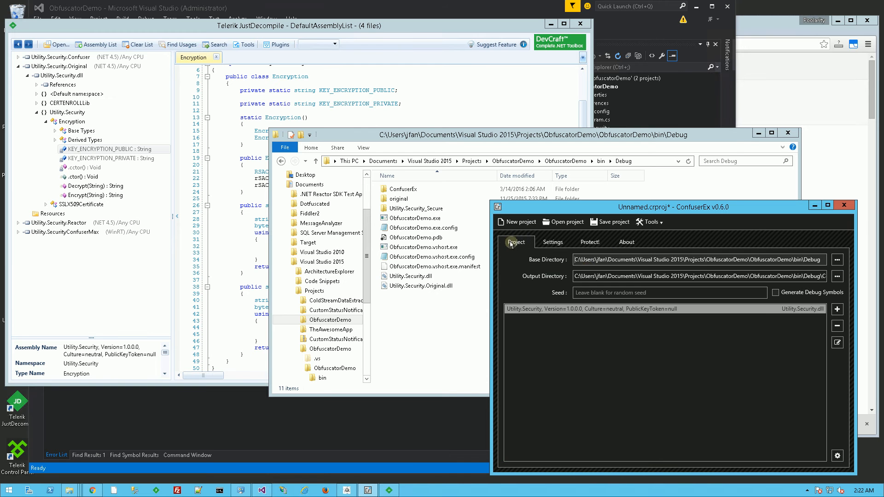
left_click(837, 276)
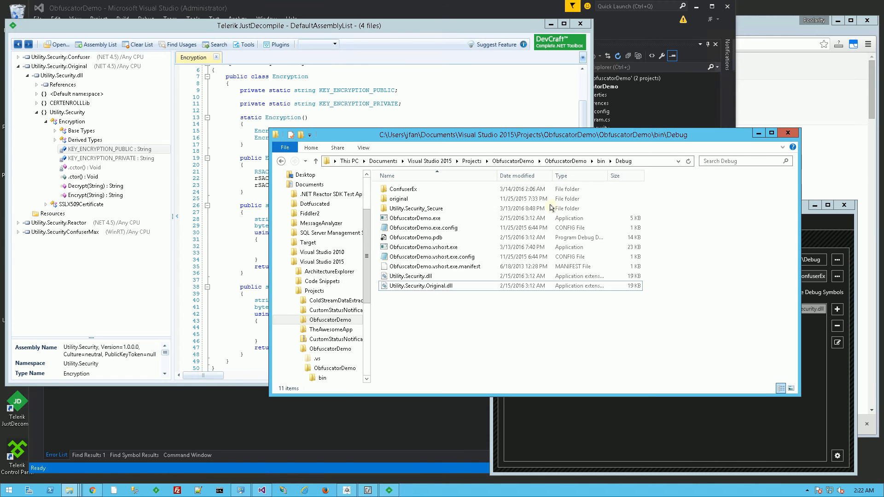
Step: Open the ConfuserEx folder inside the Debug directory
left_click(403, 189)
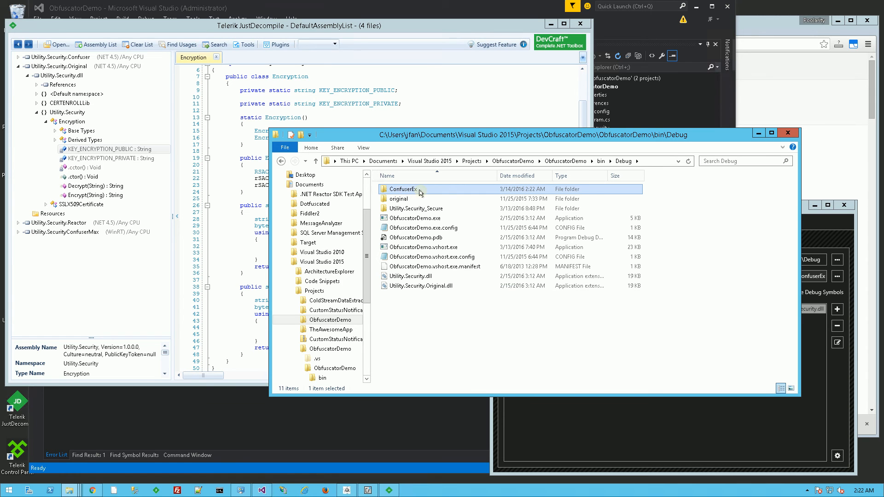
double_click(400, 189)
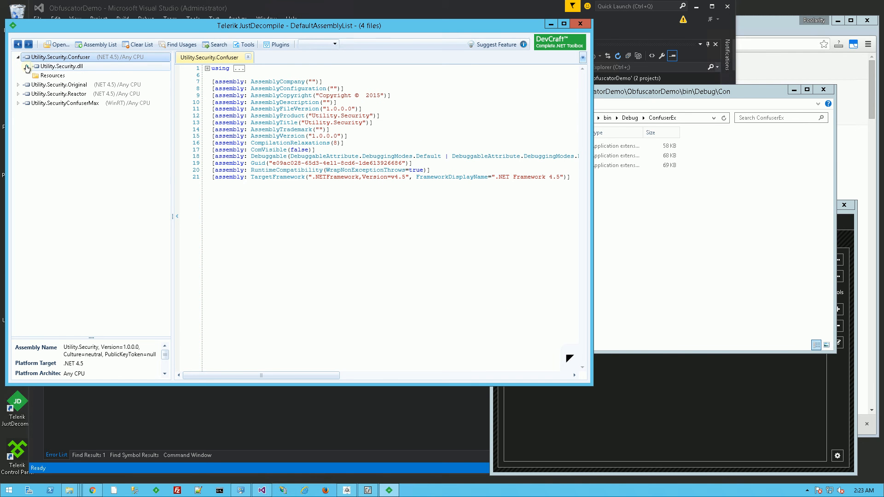
Step: Expand Utility.Security.Confuser and scroll through the nameless, control-flow-obfuscated Encryption code
left_click(26, 66)
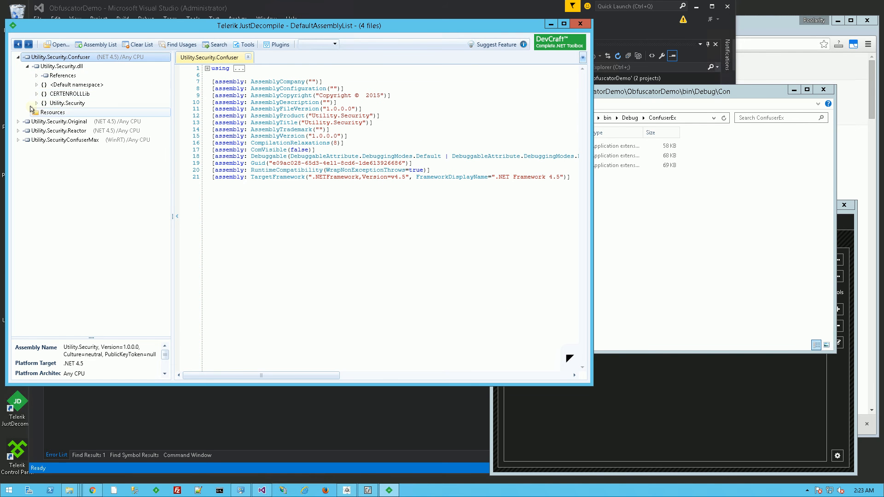
left_click(36, 102)
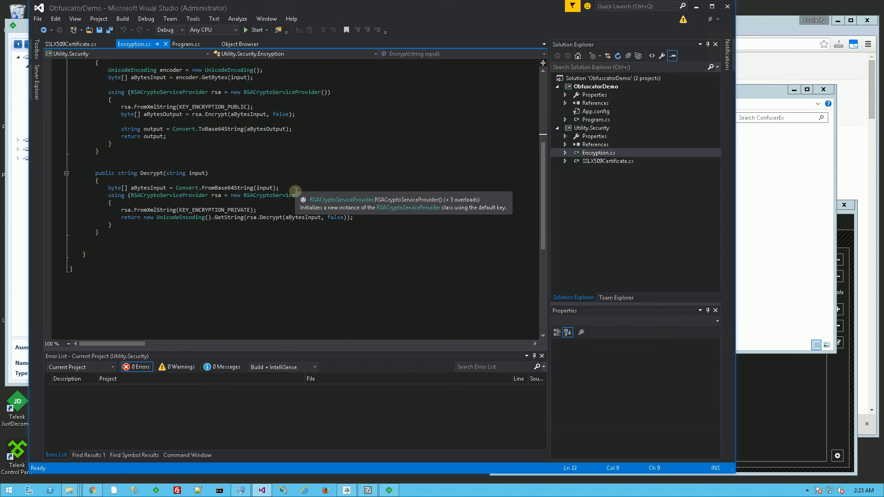
scroll("up", 3)
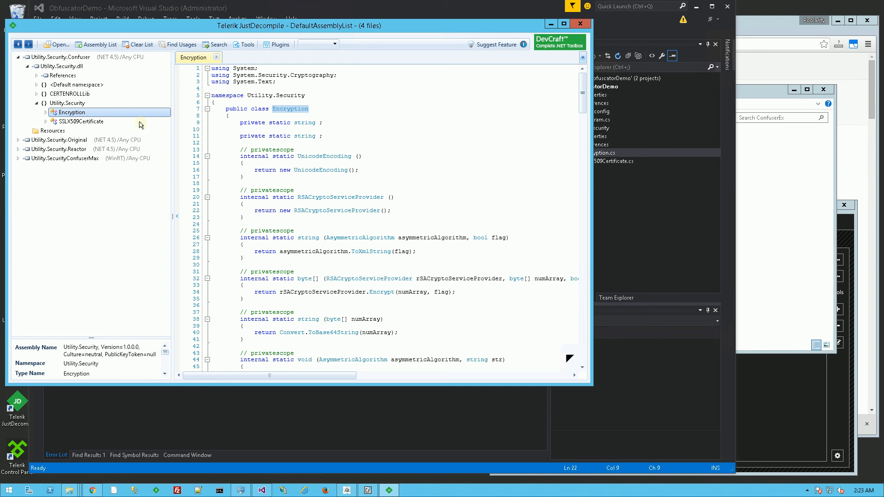
scroll("down", 3)
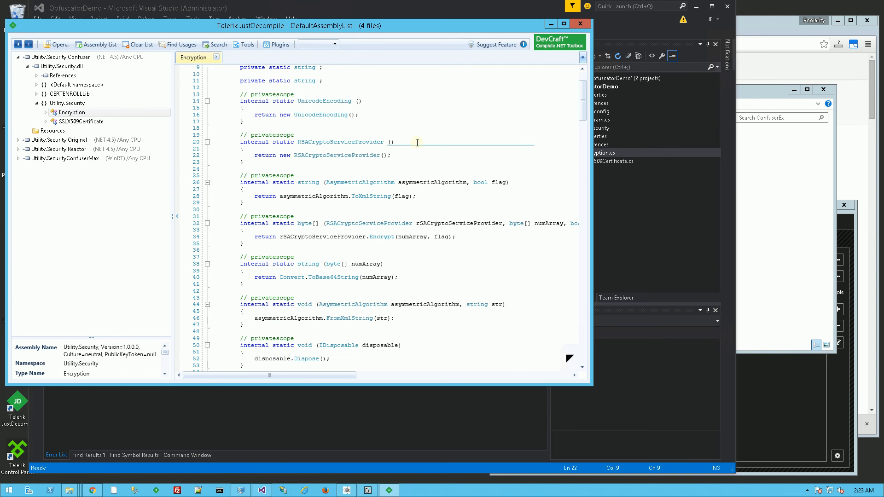
scroll("down", 3)
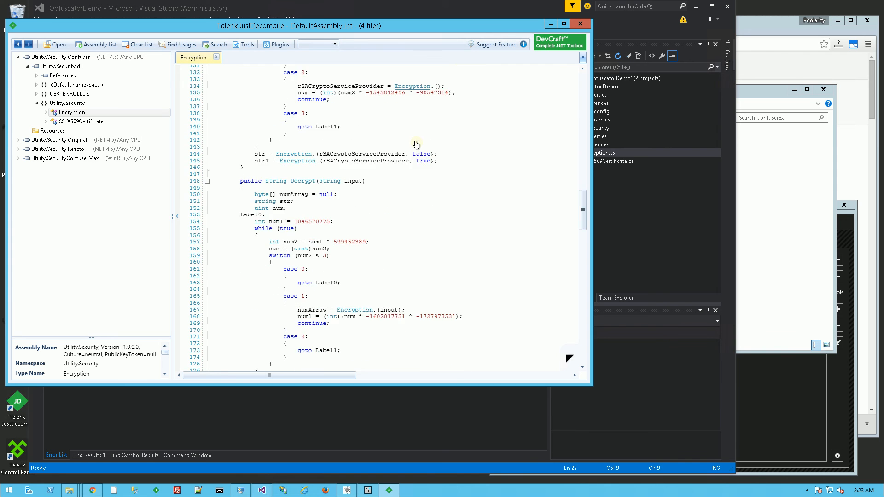
scroll("down", 3)
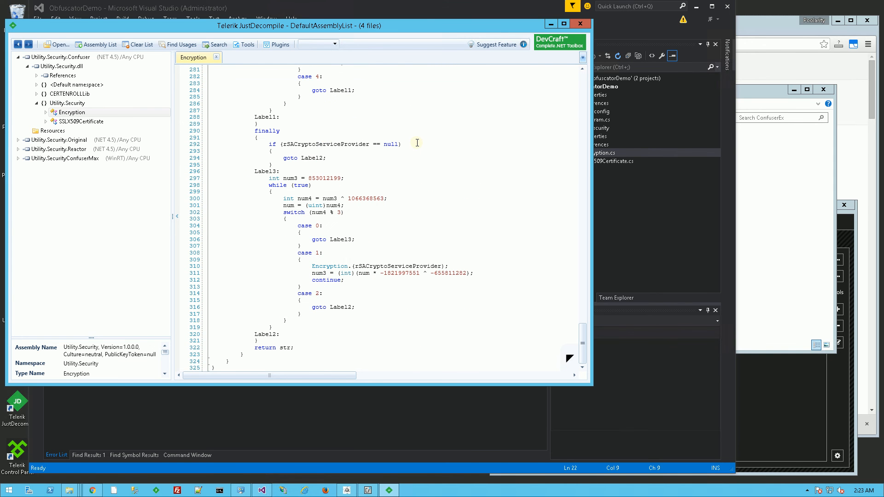
scroll("up", 3)
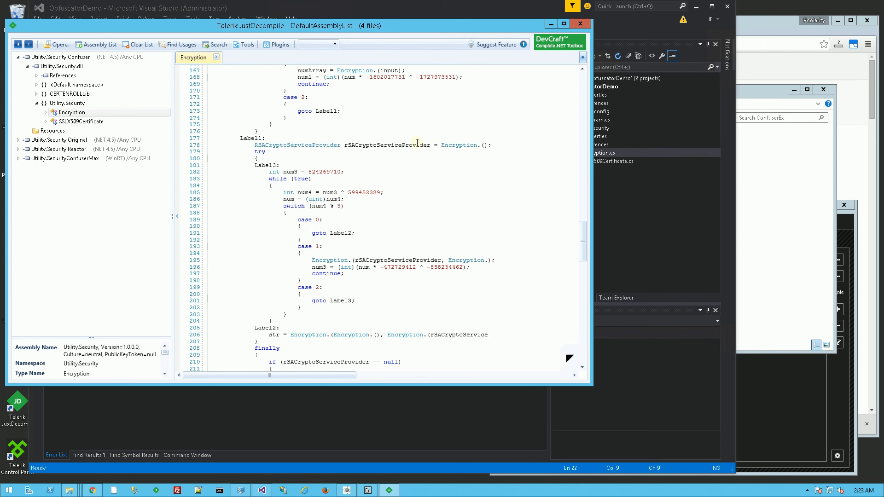
scroll("up", 3)
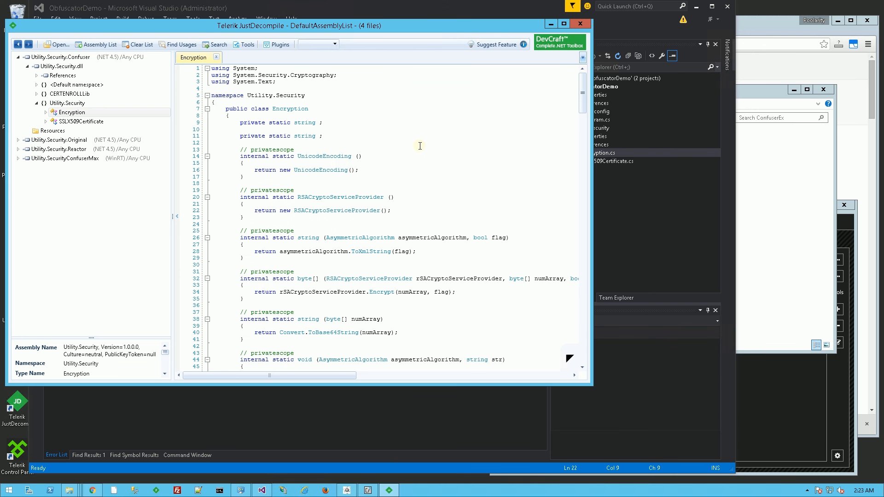
scroll("down", 3)
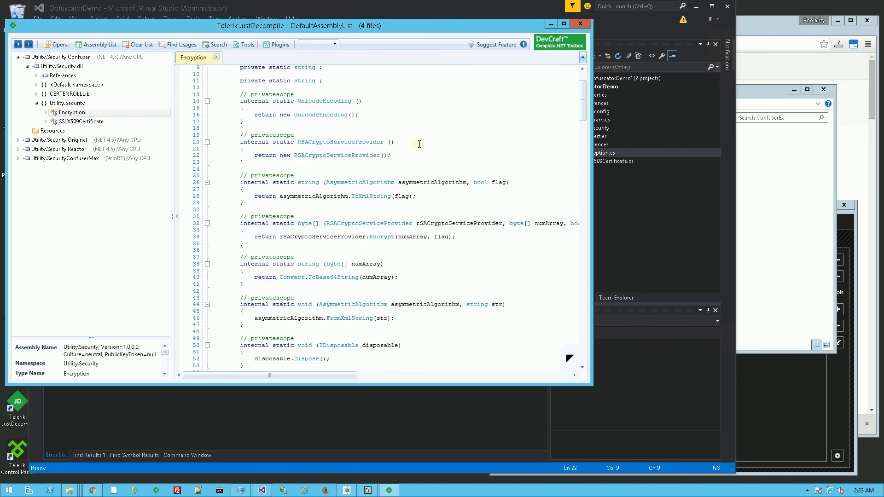
scroll("down", 3)
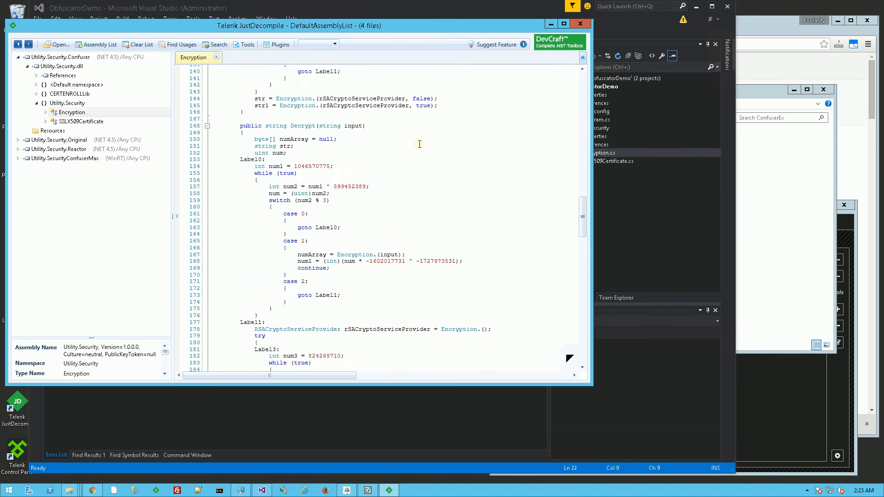
scroll("down", 3)
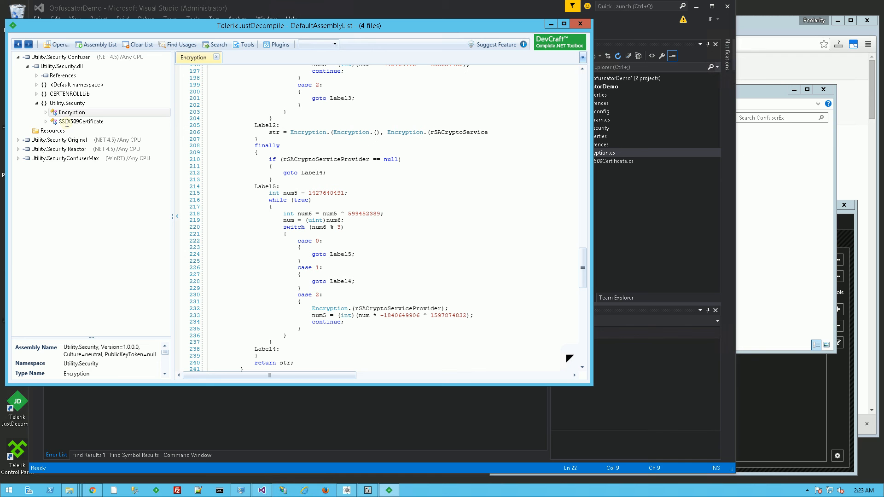
mouse_move(20, 163)
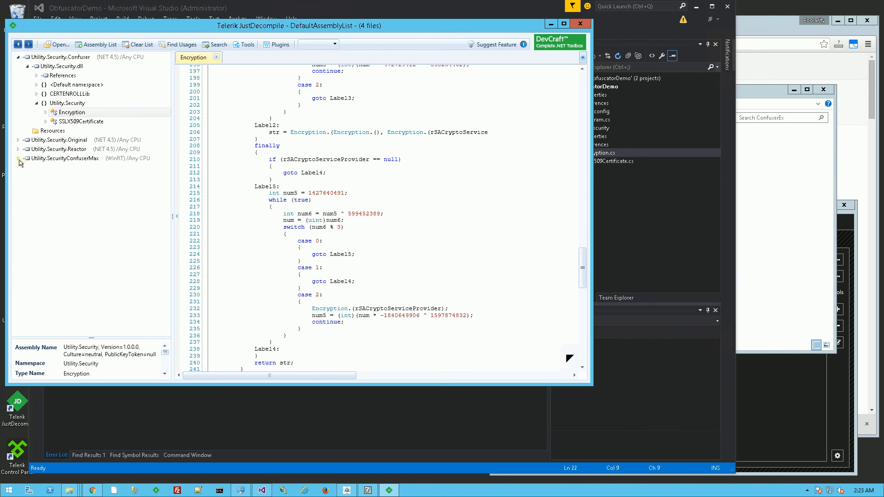
Step: Expand Utility.SecurityConfuserMax, its Resources and unnamed module, surfacing the out-of-range error
left_click(64, 159)
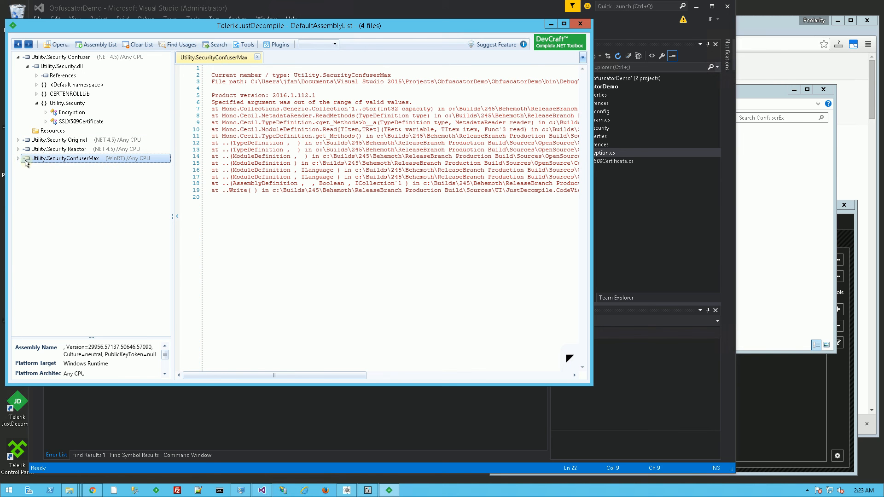
left_click(18, 158)
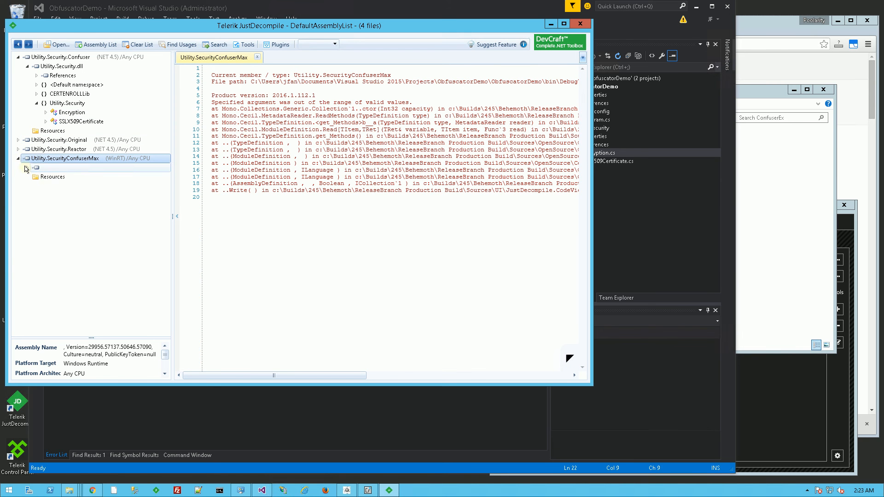
left_click(52, 176)
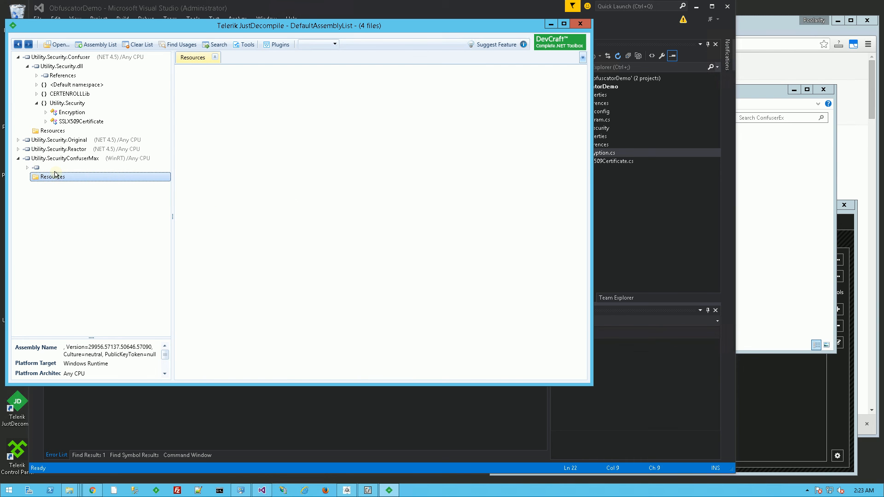
left_click(48, 167)
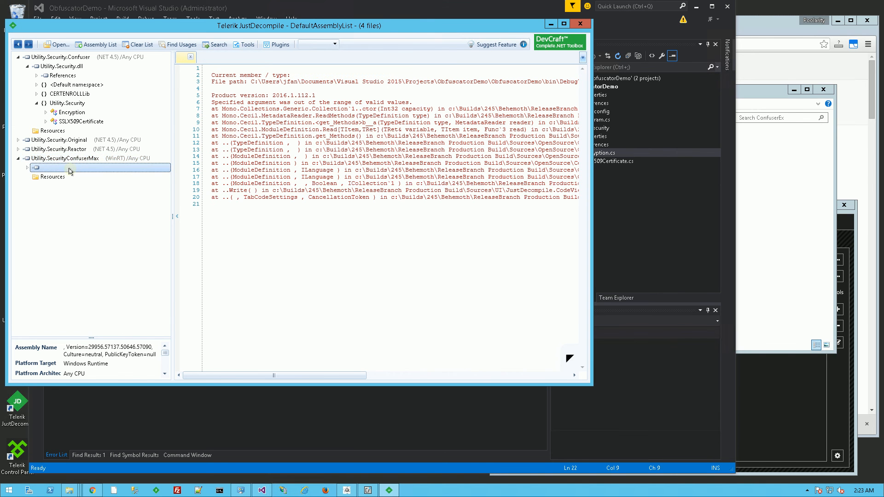
left_click(63, 158)
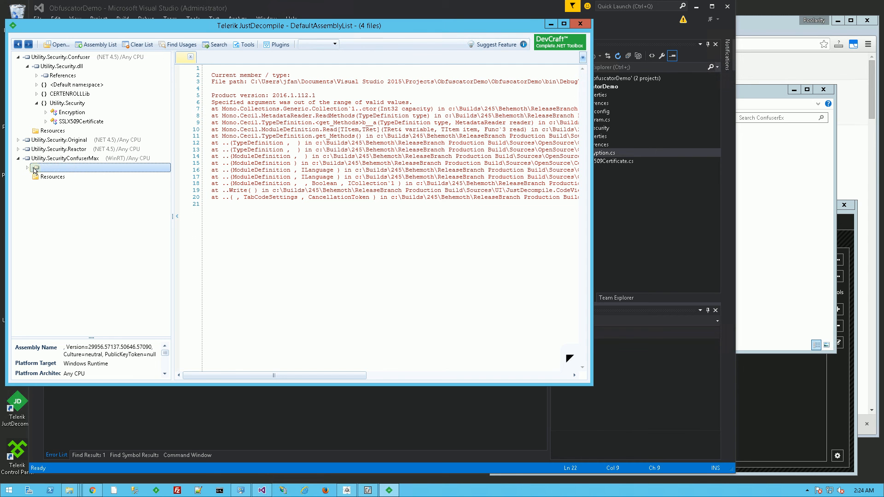
left_click(65, 158)
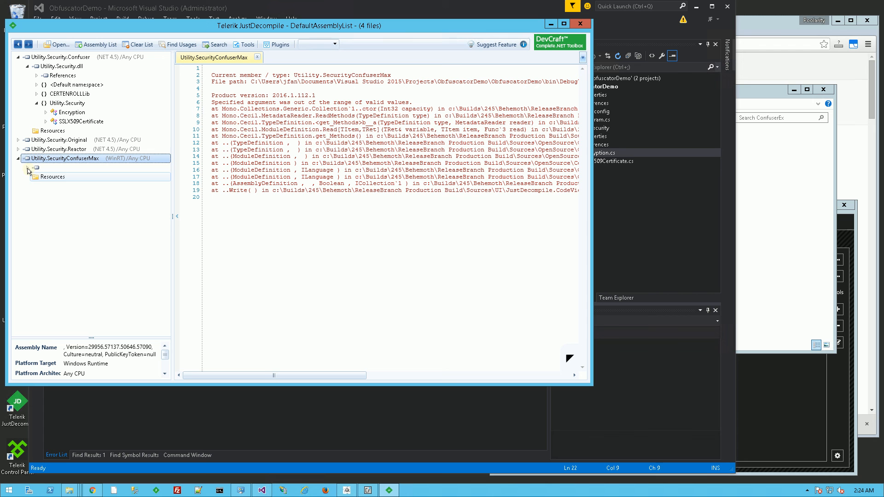
left_click(25, 167)
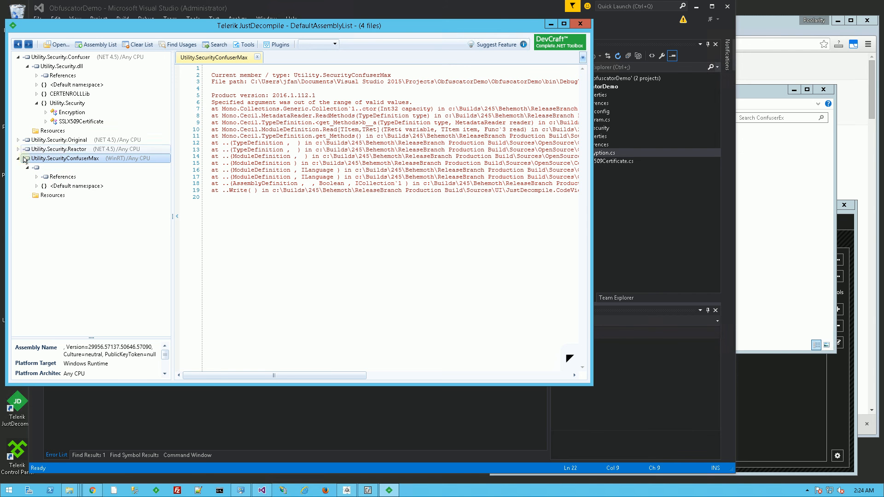
Step: Decompile Utility.Security.Reactor's Encryption class and scroll through its exception traces
left_click(18, 158)
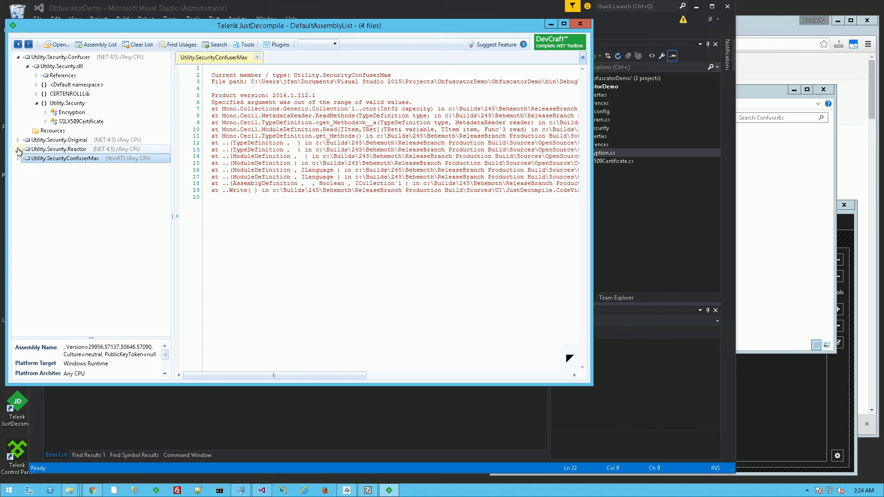
left_click(18, 149)
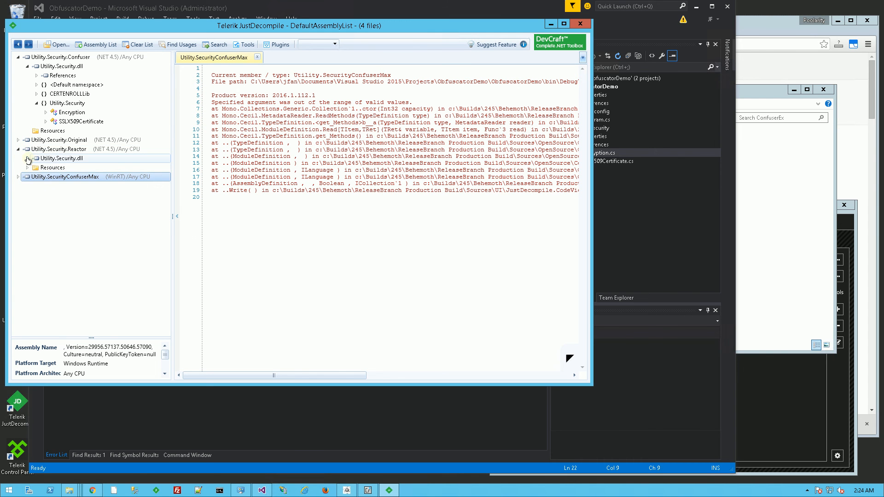
left_click(28, 159)
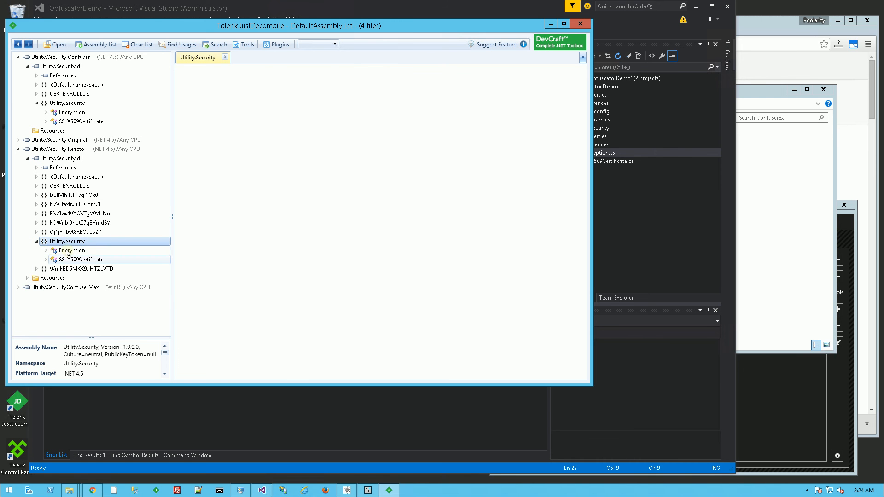
double_click(72, 250)
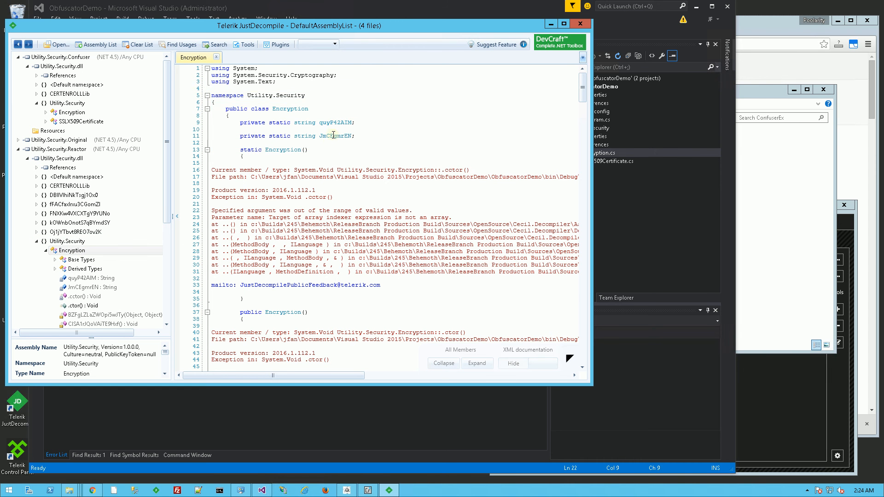
scroll("down", 3)
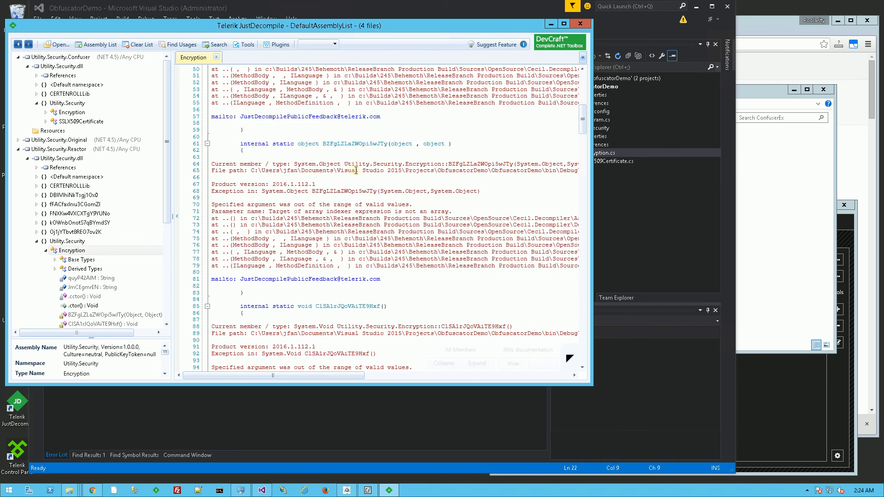
scroll("down", 3)
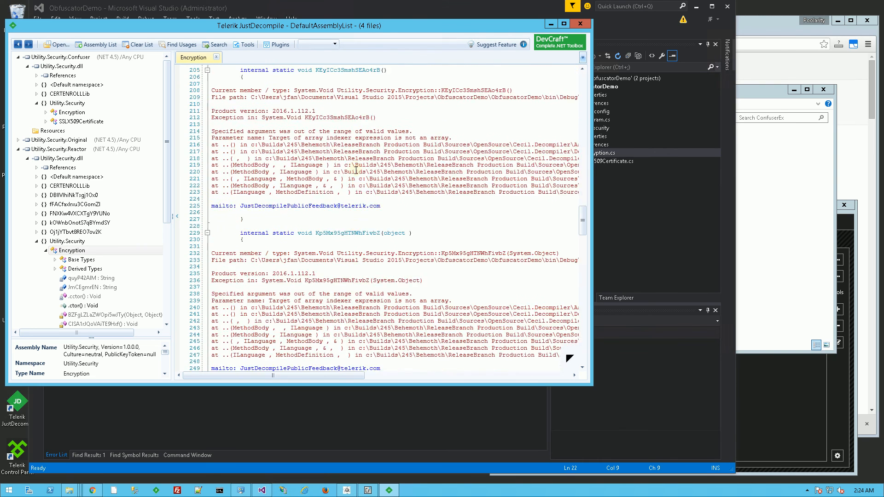
scroll("down", 3)
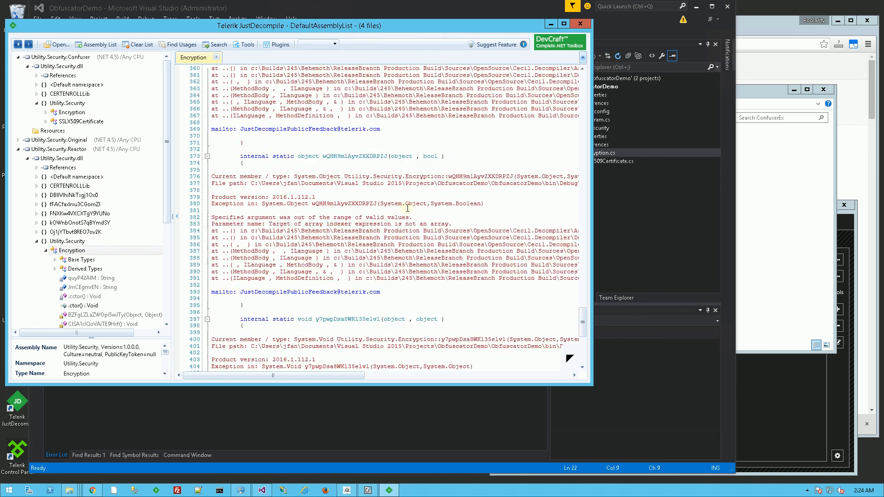
scroll("up", 3)
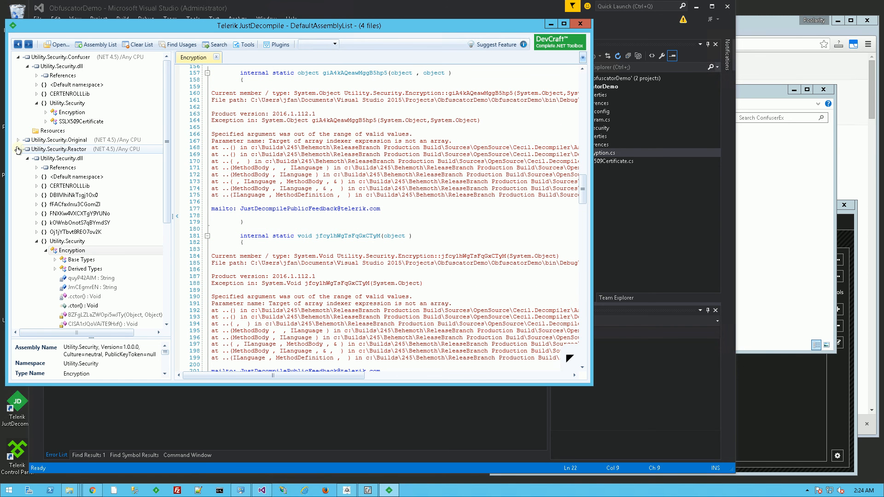
left_click(18, 149)
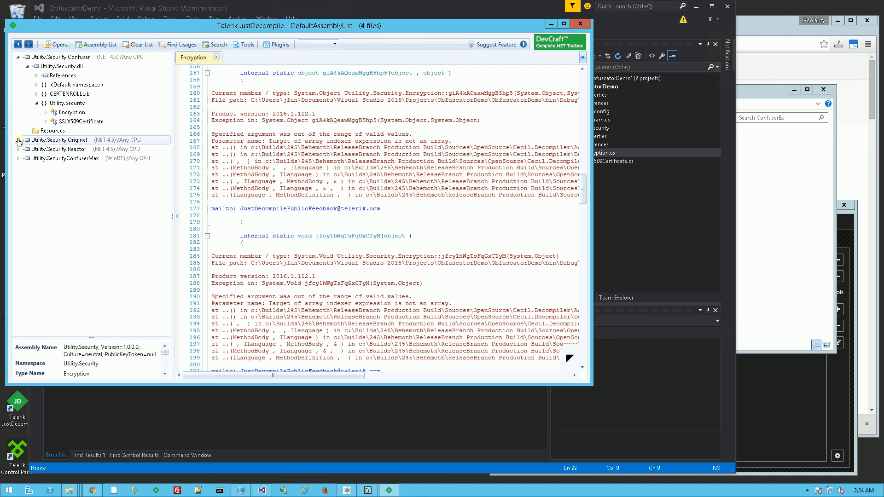
Step: Expand Utility.Security.Original's Utility.Security namespace and decompile its Encryption class
left_click(18, 140)
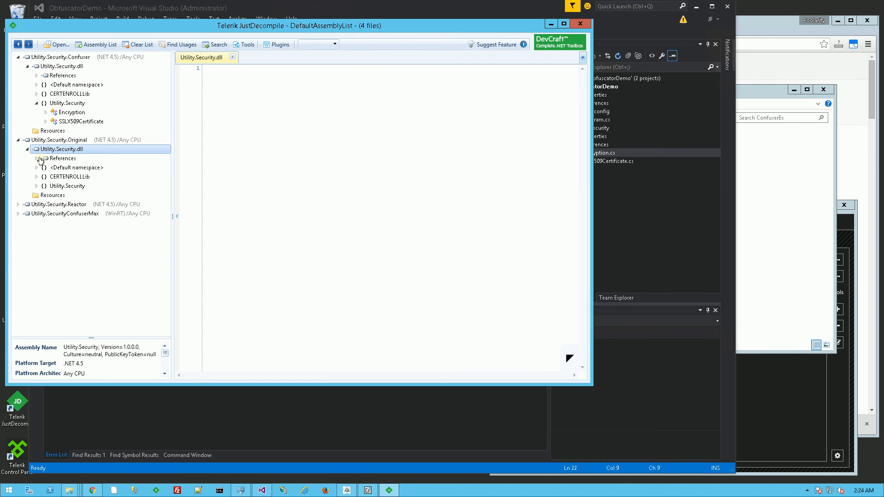
left_click(68, 186)
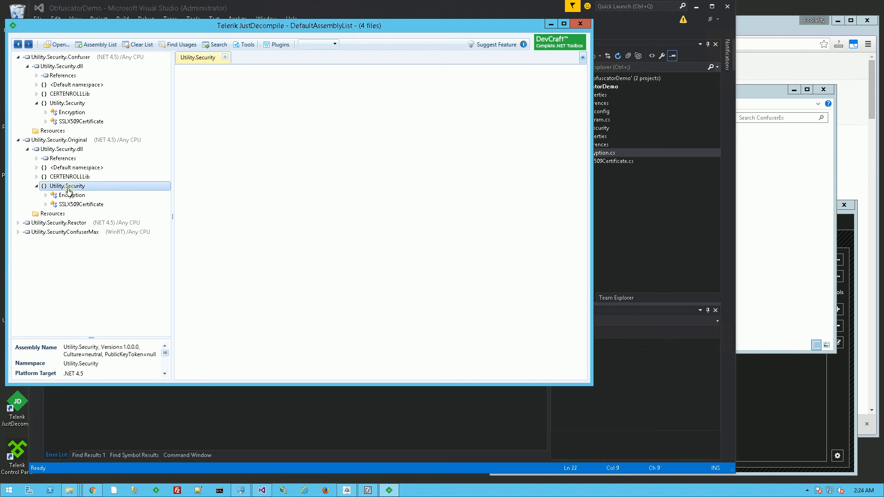
double_click(70, 195)
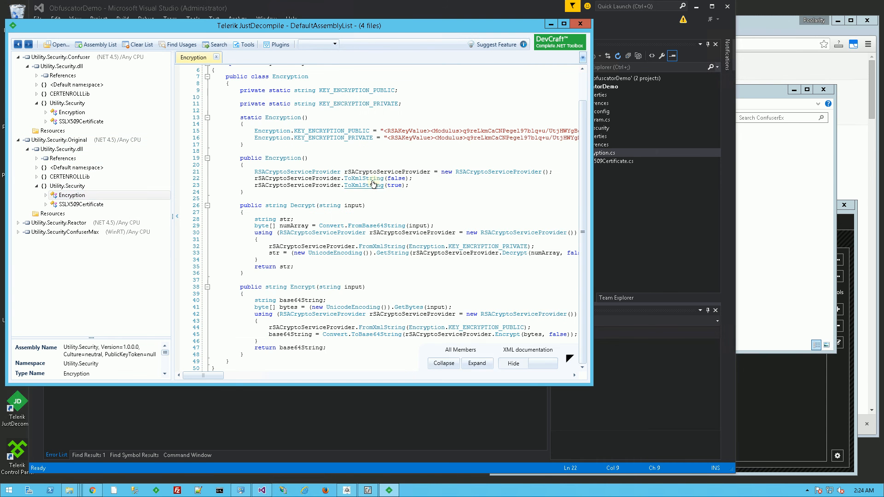
mouse_move(340, 261)
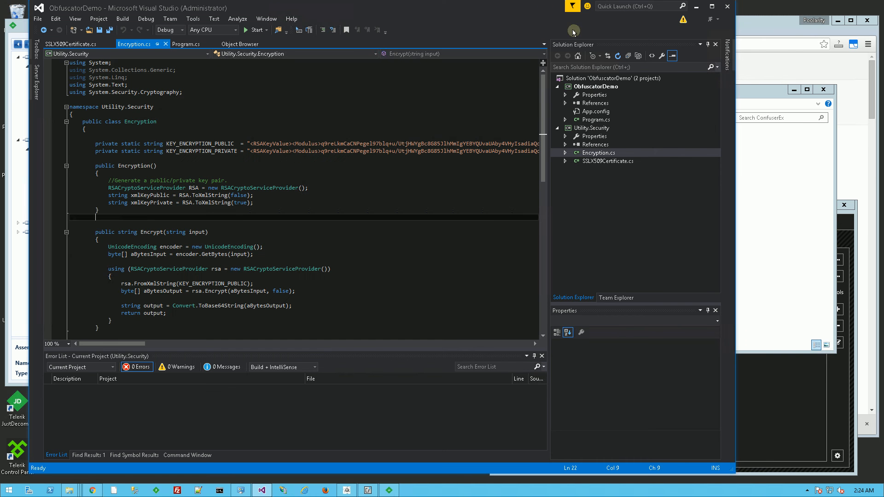
left_click(292, 166)
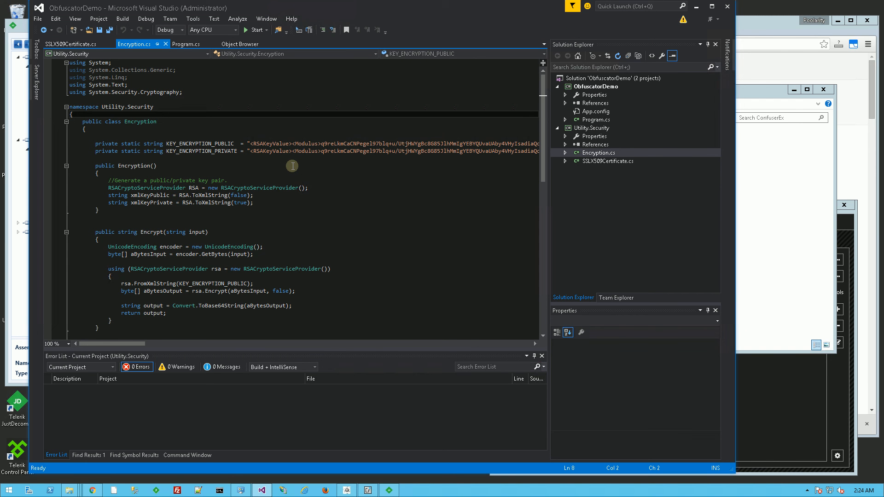
mouse_move(566, 245)
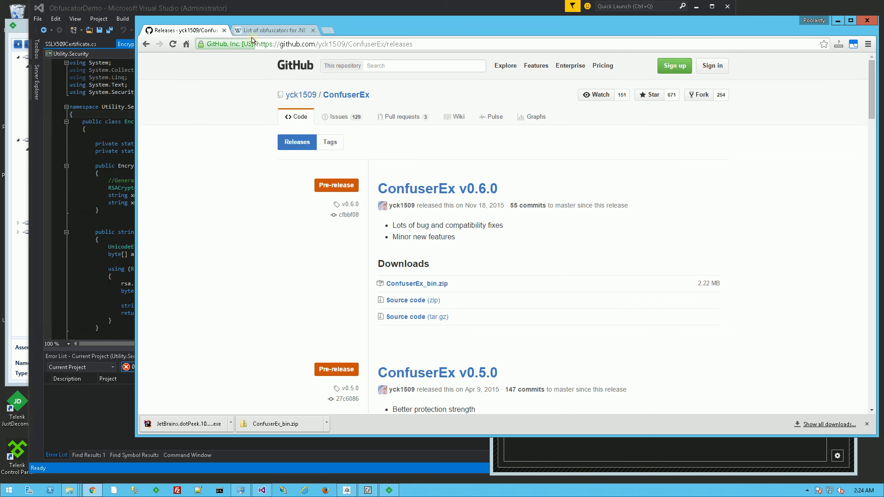
Step: Glance at the Wikipedia .NET obfuscator list, then return to the ConfuserEx v0.6.0 releases page
left_click(273, 30)
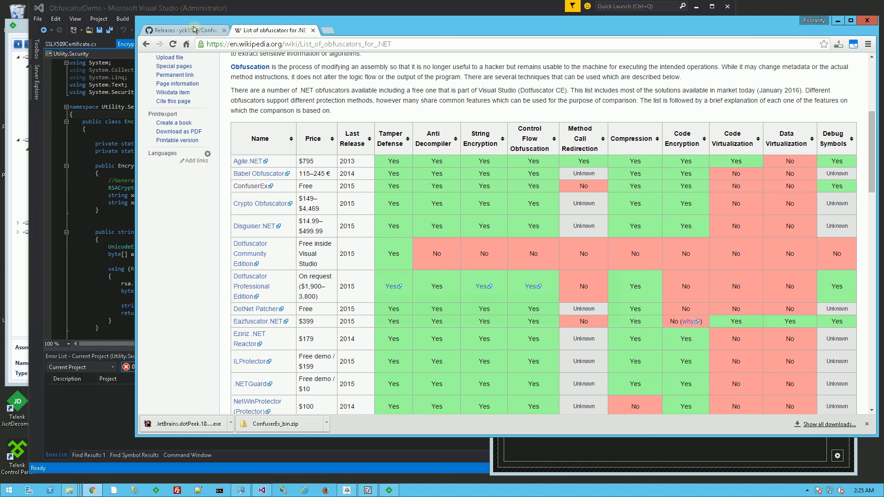
left_click(185, 30)
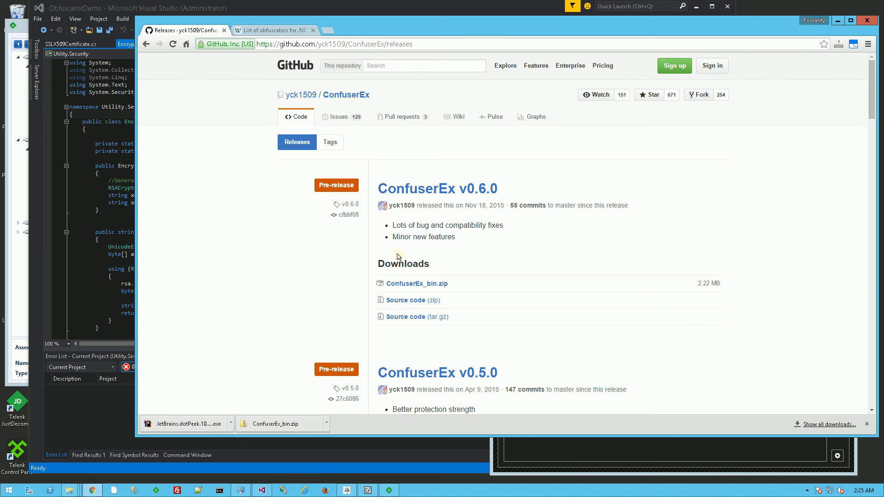
mouse_move(417, 283)
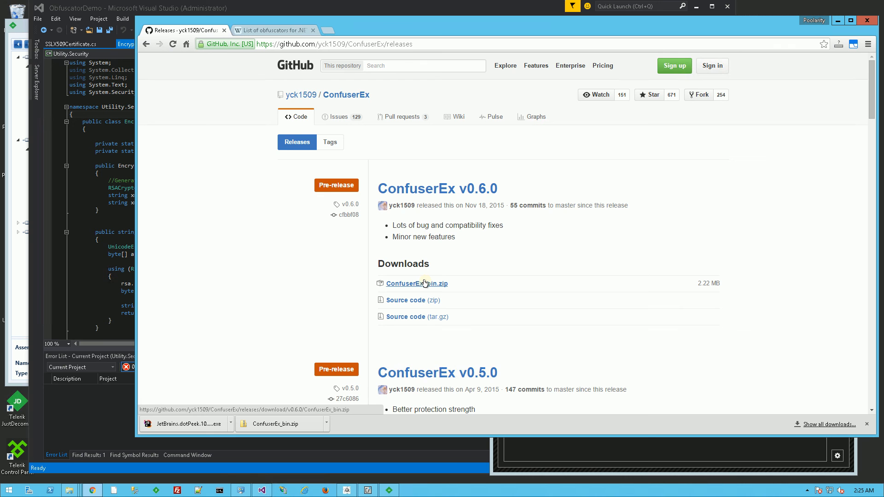